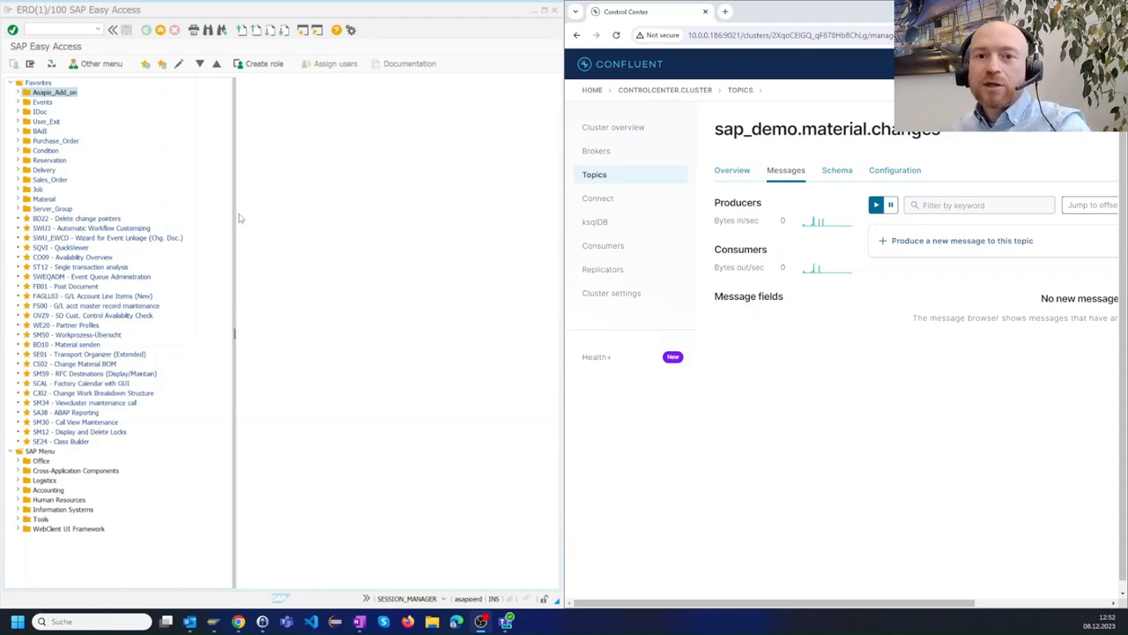
{"action": "mouse_move", "coordinate": [208, 222]}
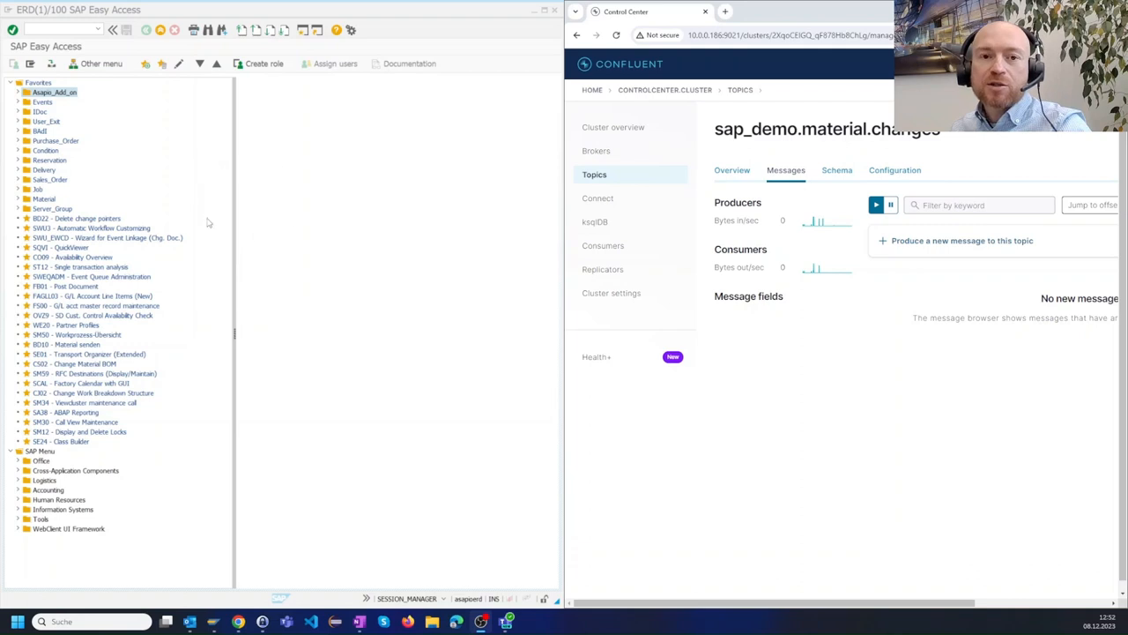
{"action": "mouse_move", "coordinate": [305, 211]}
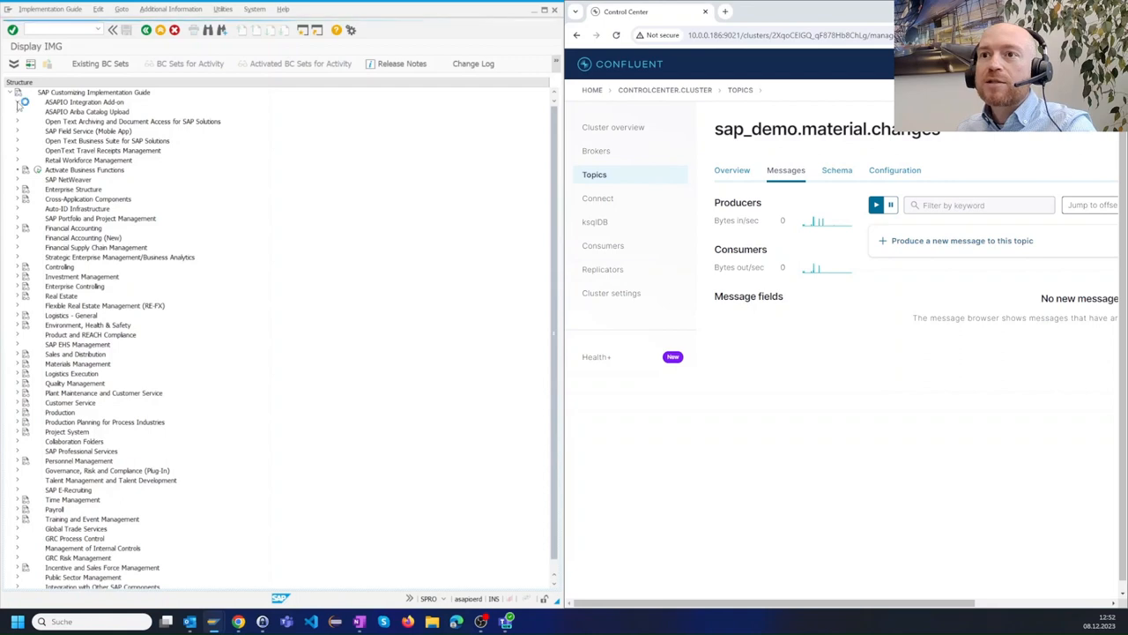
Step: Show the (empty) outbound objects list of the CONFLUENT_DEMO connection from the ASAPIO IMG
{"action": "left_click", "coordinate": [18, 100]}
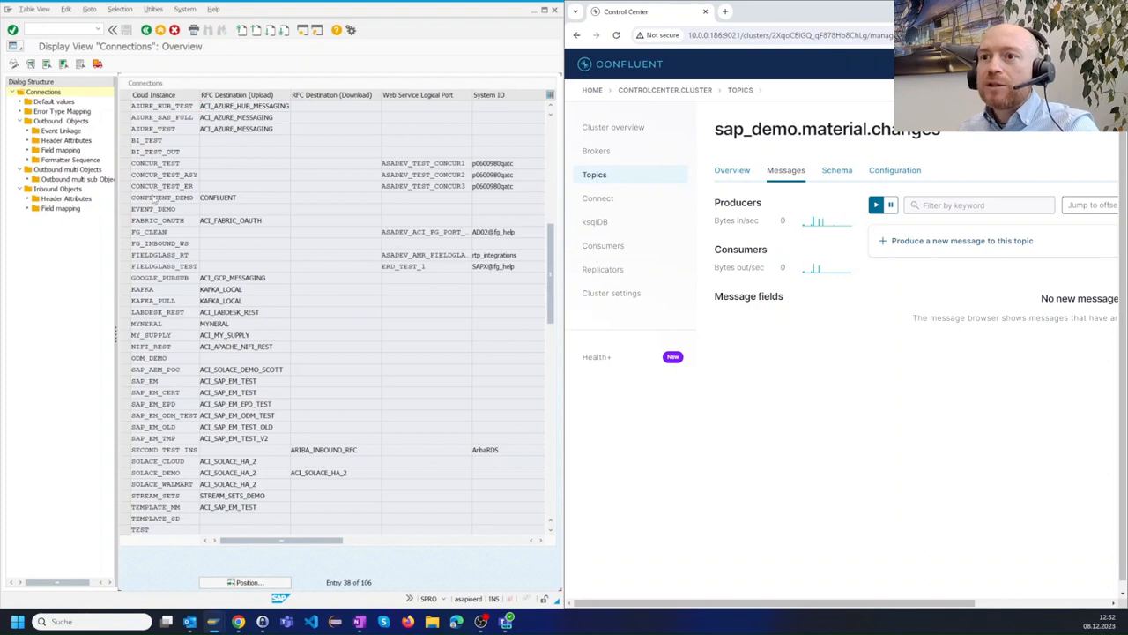
{"action": "double_click", "coordinate": [163, 198]}
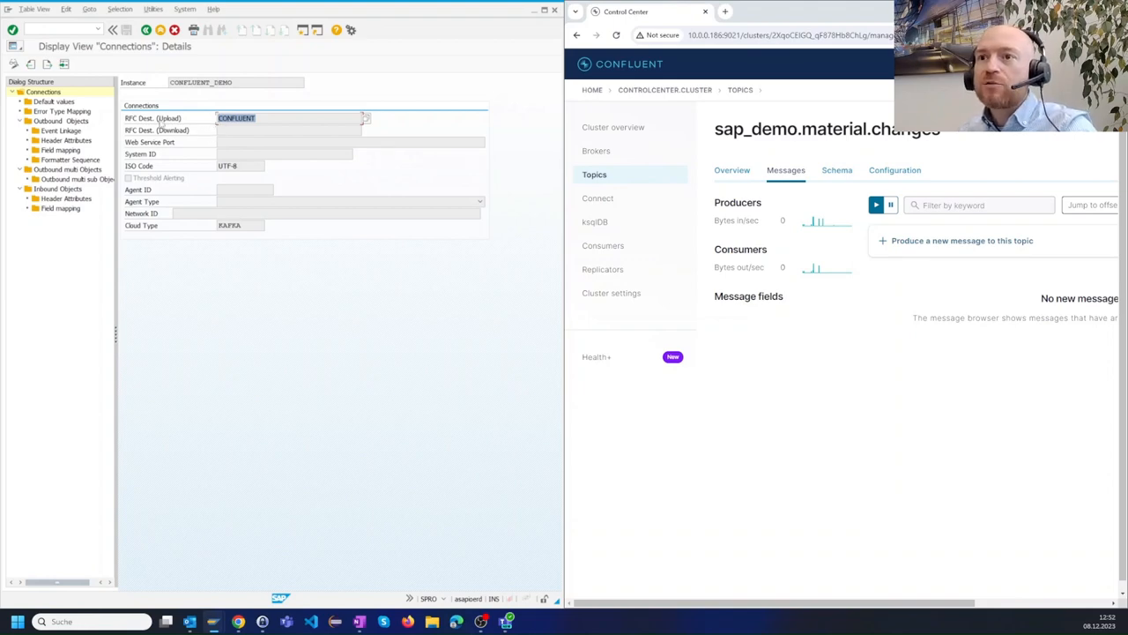
{"action": "left_click", "coordinate": [60, 119]}
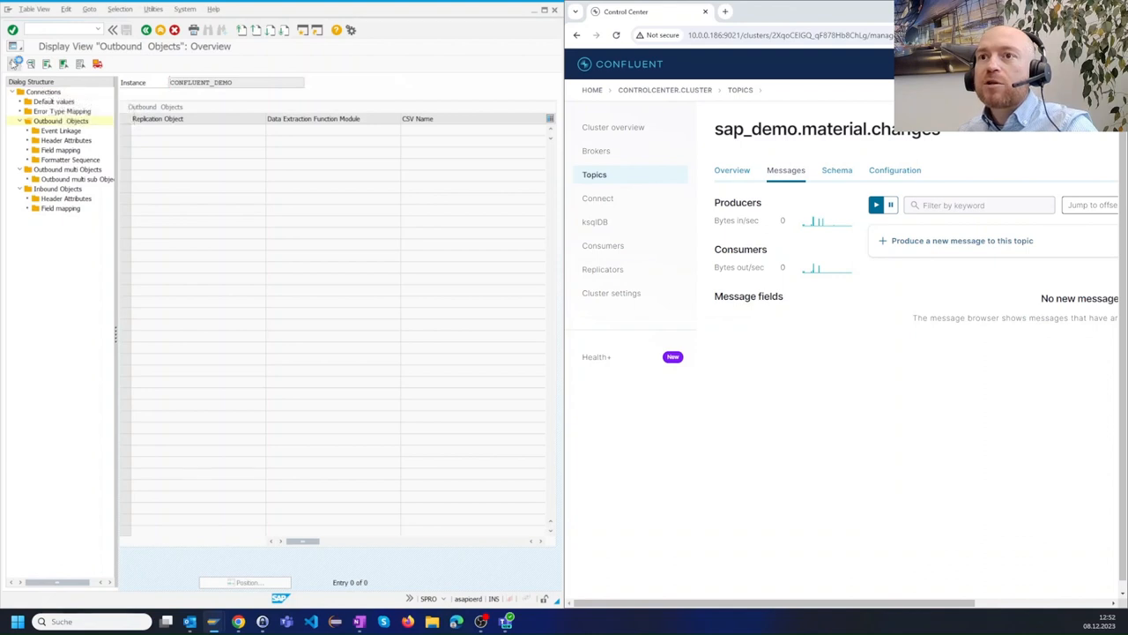
Step: Create outbound object MATERIAL_CHANGE_CONFLUENT with extraction module /ASADEV/ACI_GEN_SDVIEW_EXTRACT, then go to message types
{"action": "left_click", "coordinate": [16, 64]}
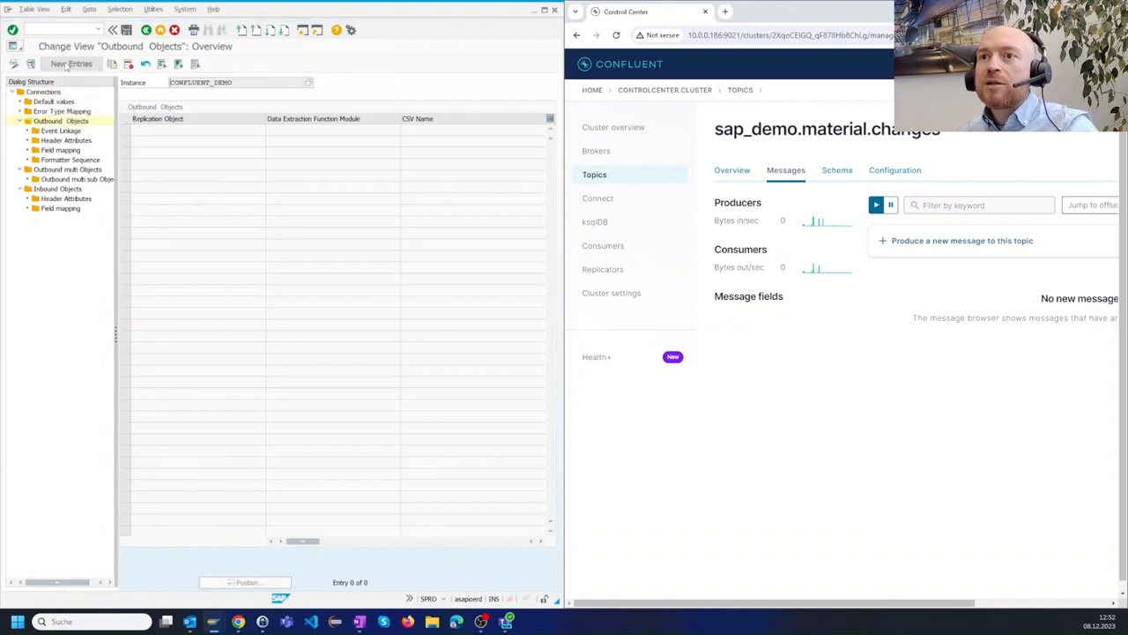
{"action": "left_click", "coordinate": [71, 63]}
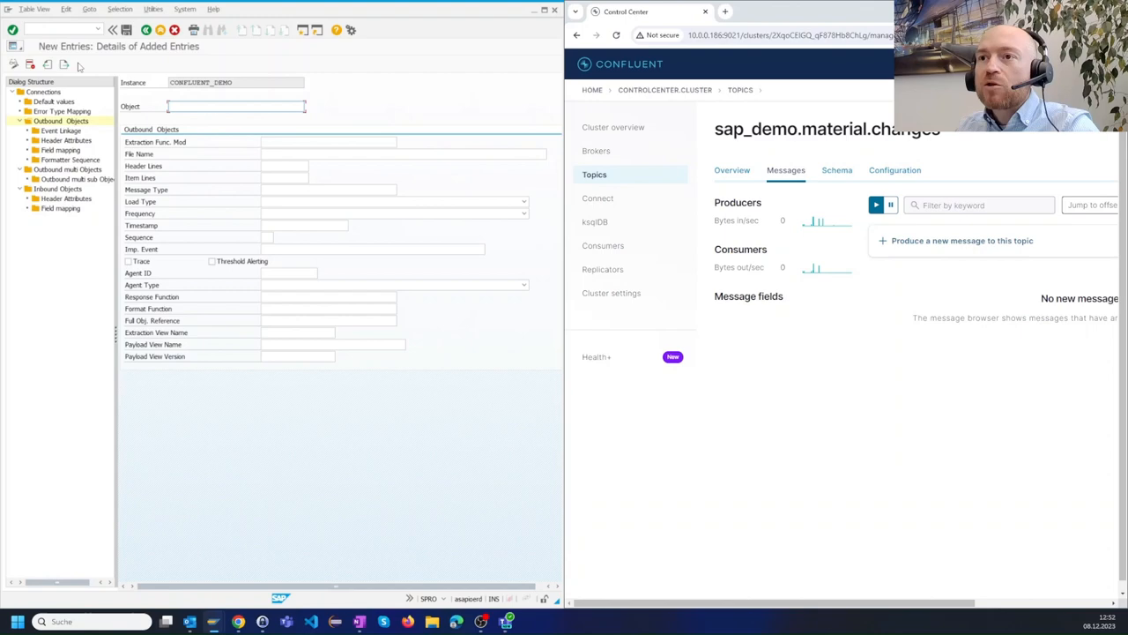
{"action": "type", "text": "MATERIAL_CHANGE_CONFLUENT"}
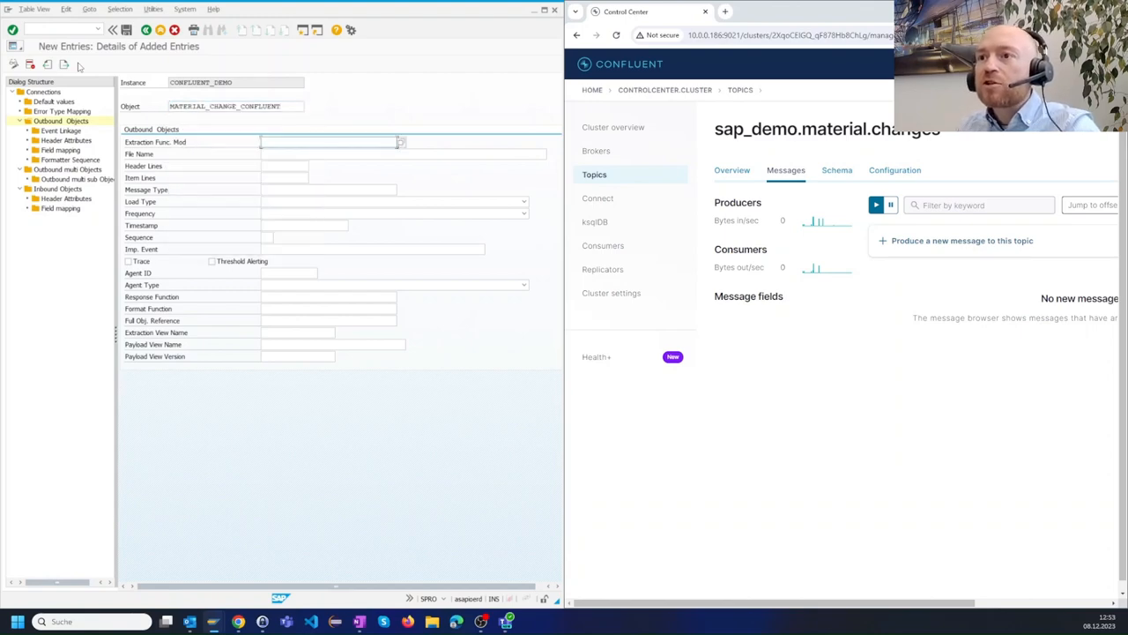
{"action": "left_click", "coordinate": [399, 141]}
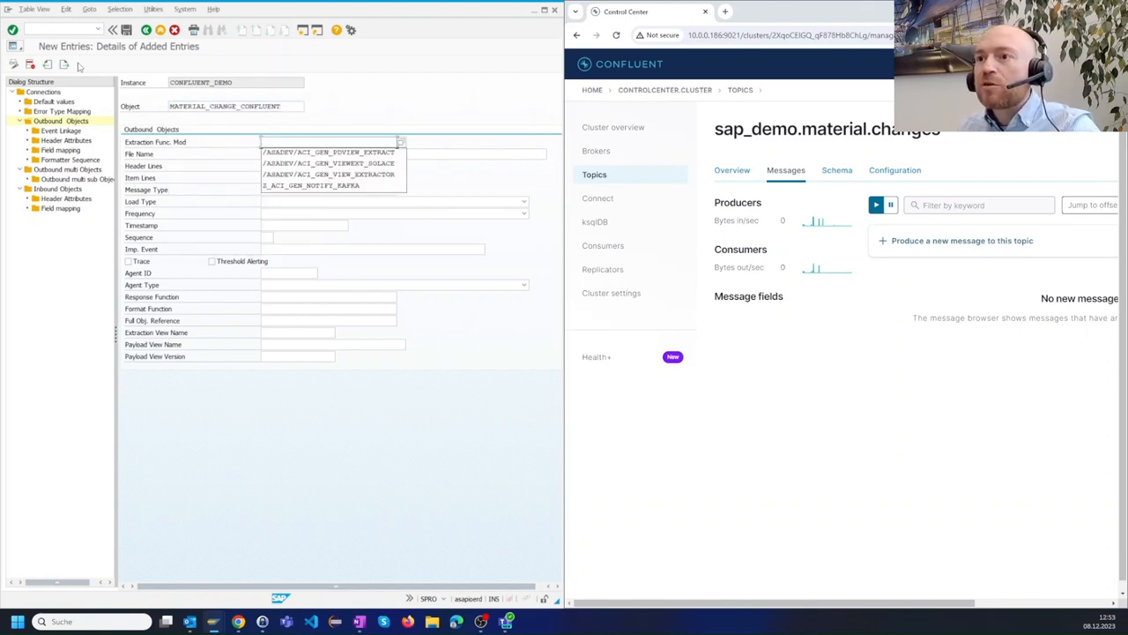
{"action": "left_click", "coordinate": [328, 151]}
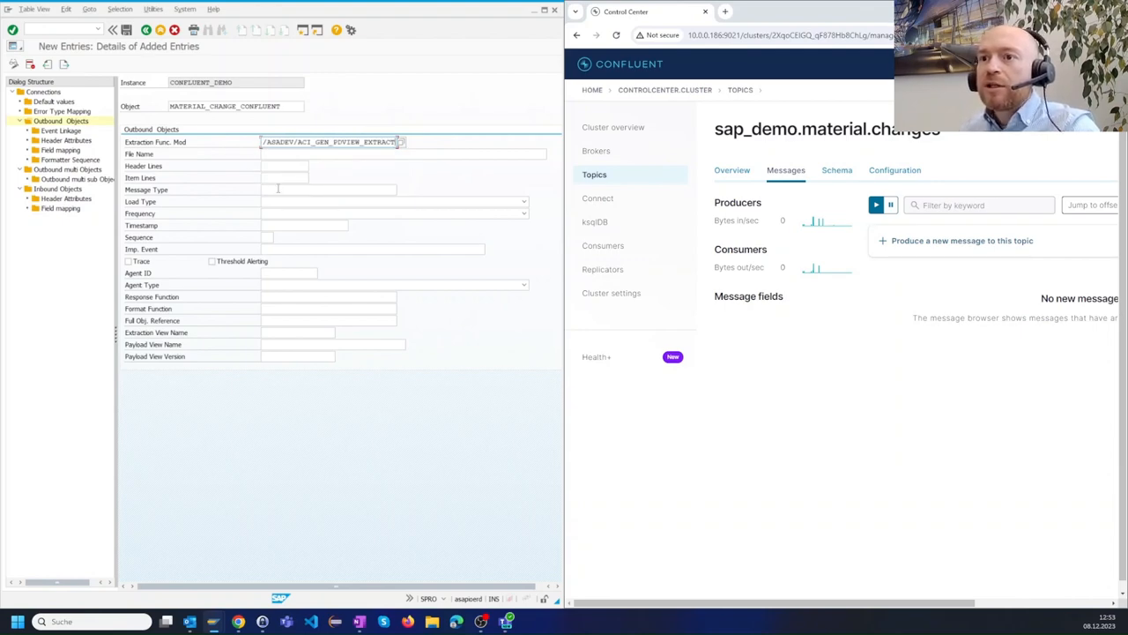
{"action": "left_click", "coordinate": [331, 190]}
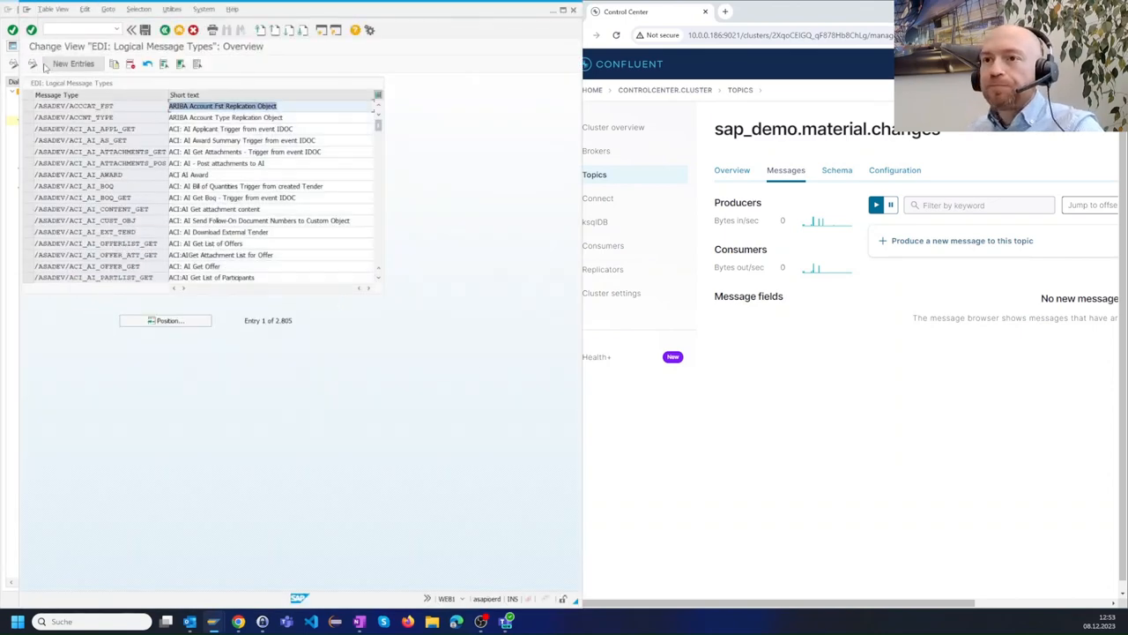
Step: Add logical message type zmaterial_change_confluent in WE81 and return to the outbound object details
{"action": "left_click", "coordinate": [74, 64]}
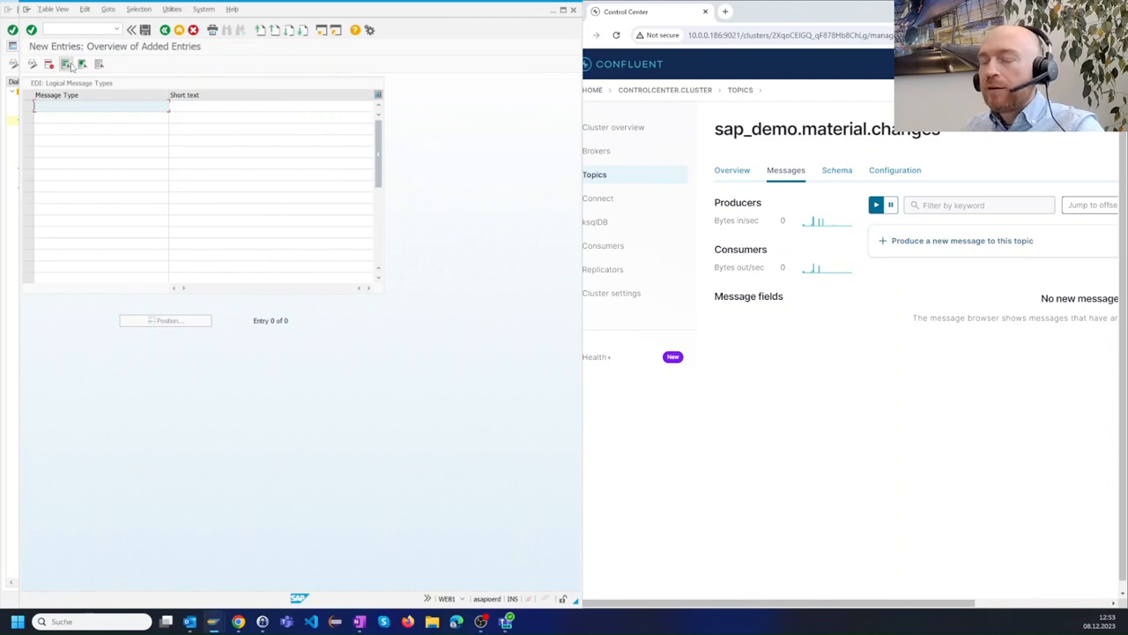
{"action": "type", "text": "material_change_confluent"}
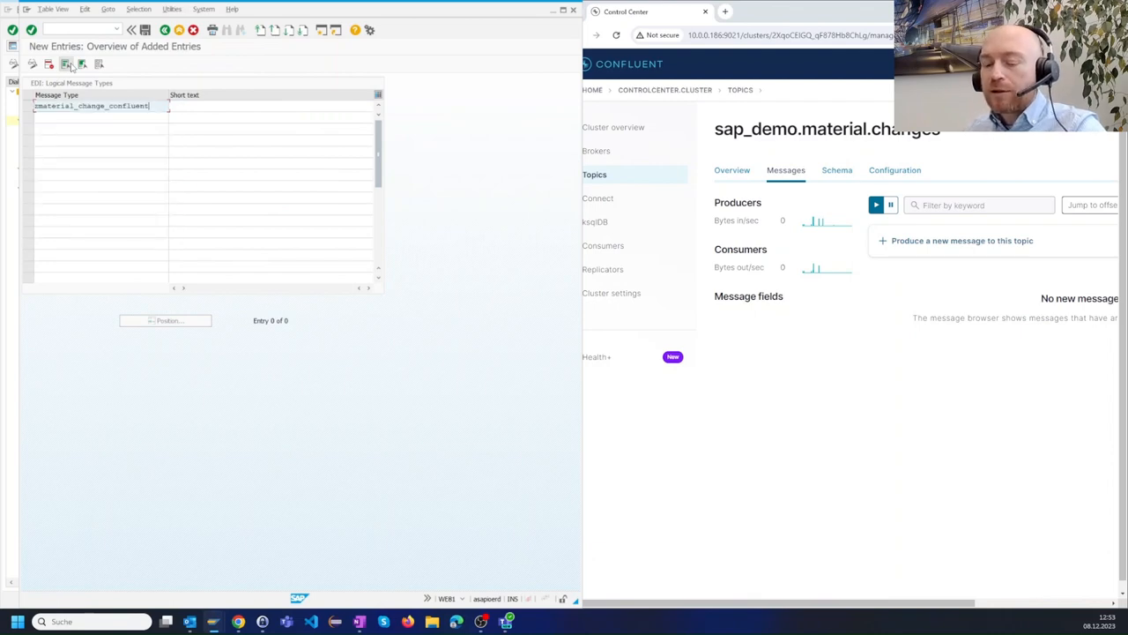
{"action": "type", "text": "zmaterial_change_confluent"}
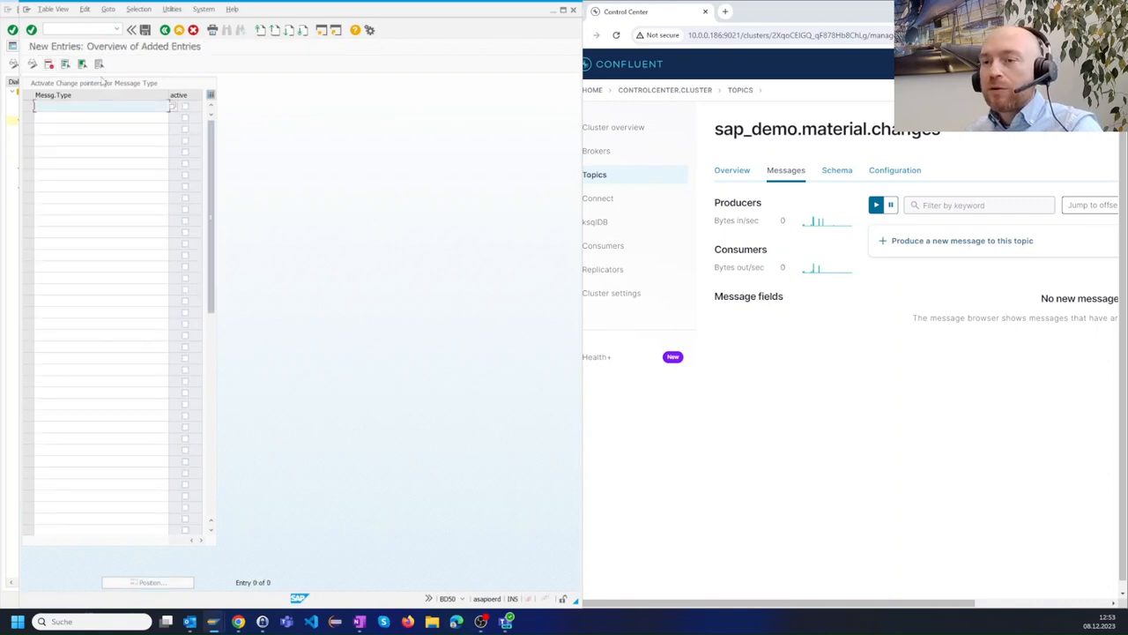
{"action": "left_click", "coordinate": [145, 28]}
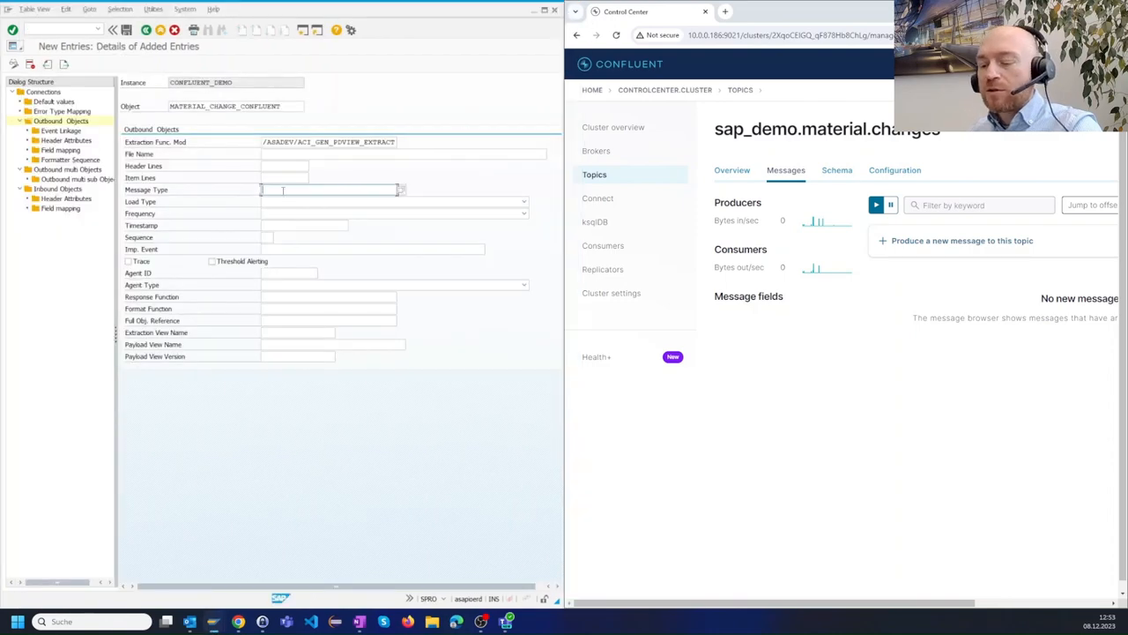
Step: Assign message type zmaterial_change_confluent and format function /ASADEV/ACI_GEN_VIEW_FORM_CR to the outbound object
{"action": "type", "text": "zmaterial_change_confluent"}
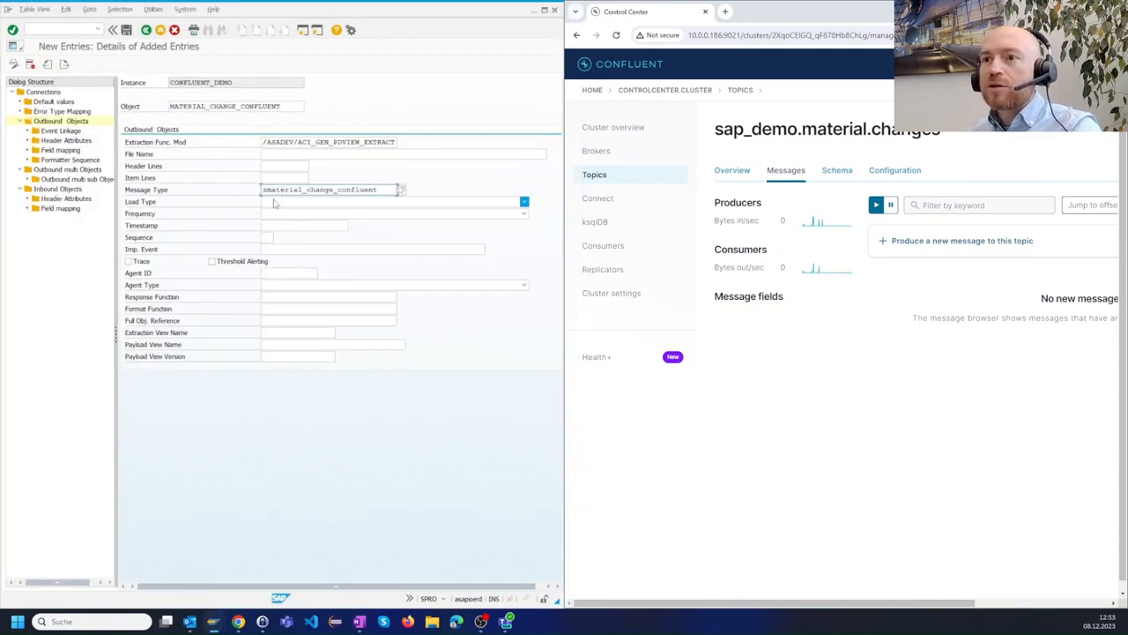
{"action": "left_click", "coordinate": [127, 261]}
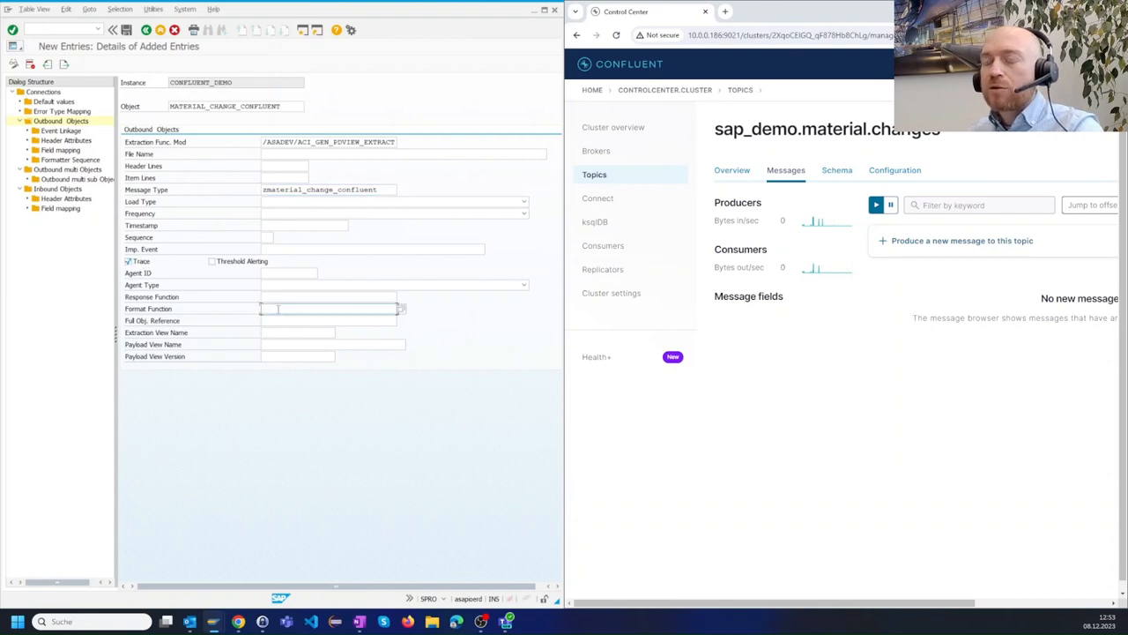
{"action": "type", "text": "/ASADEV/ACI_GEN_VIEW_FORM_CR"}
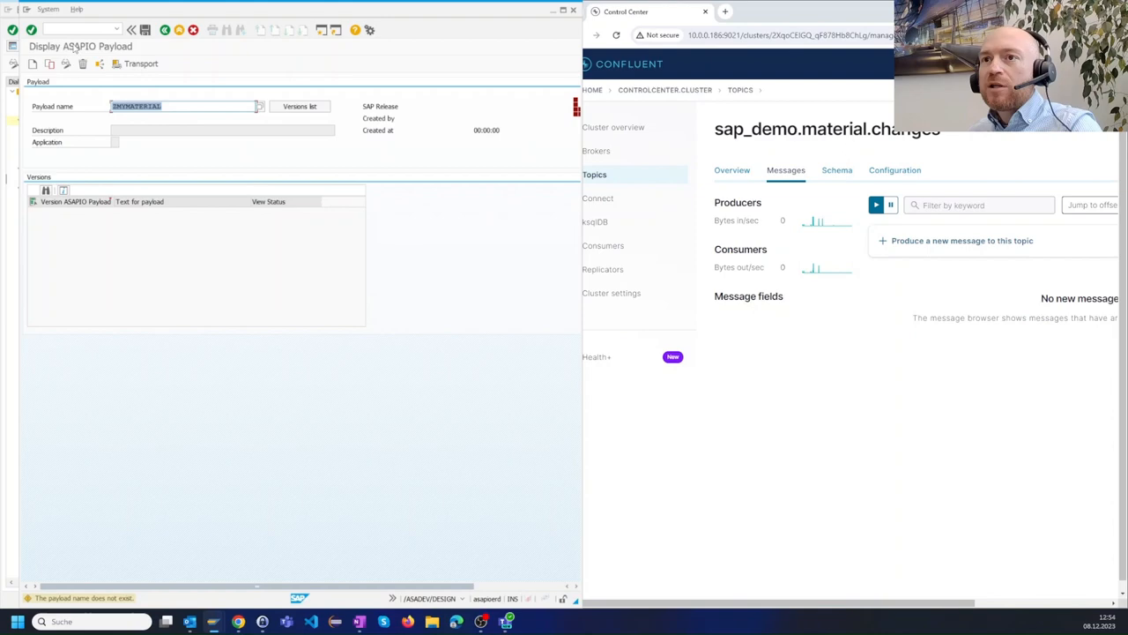
Step: Create payload ZMATMATERIAL version 1 in development status, choosing its base view from the F4 list
{"action": "left_click", "coordinate": [34, 64]}
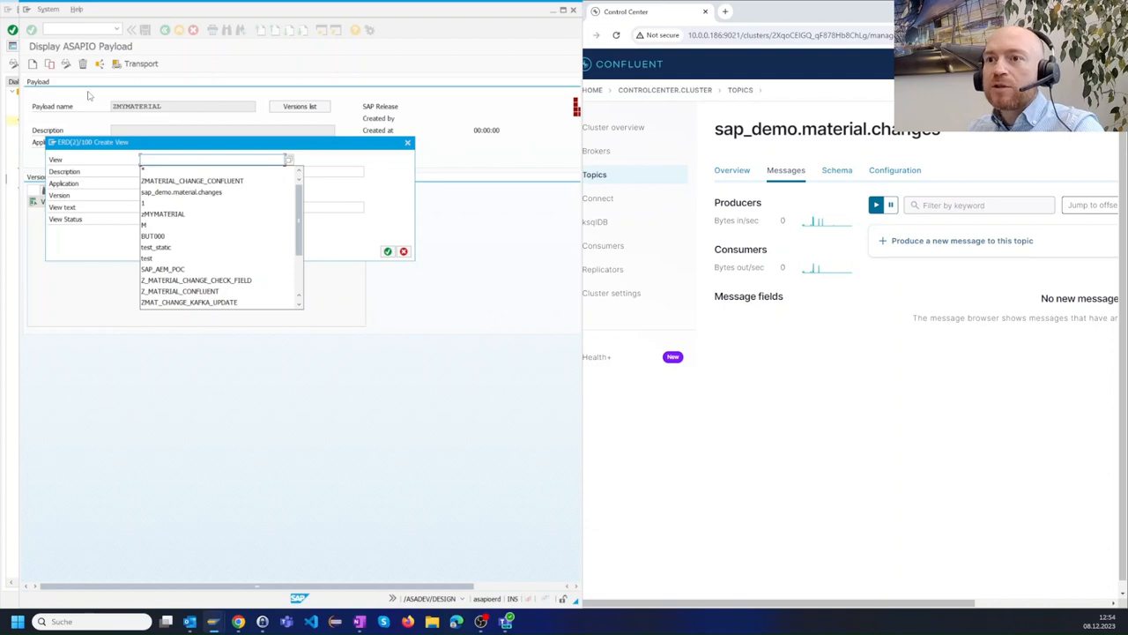
{"action": "left_click", "coordinate": [163, 213]}
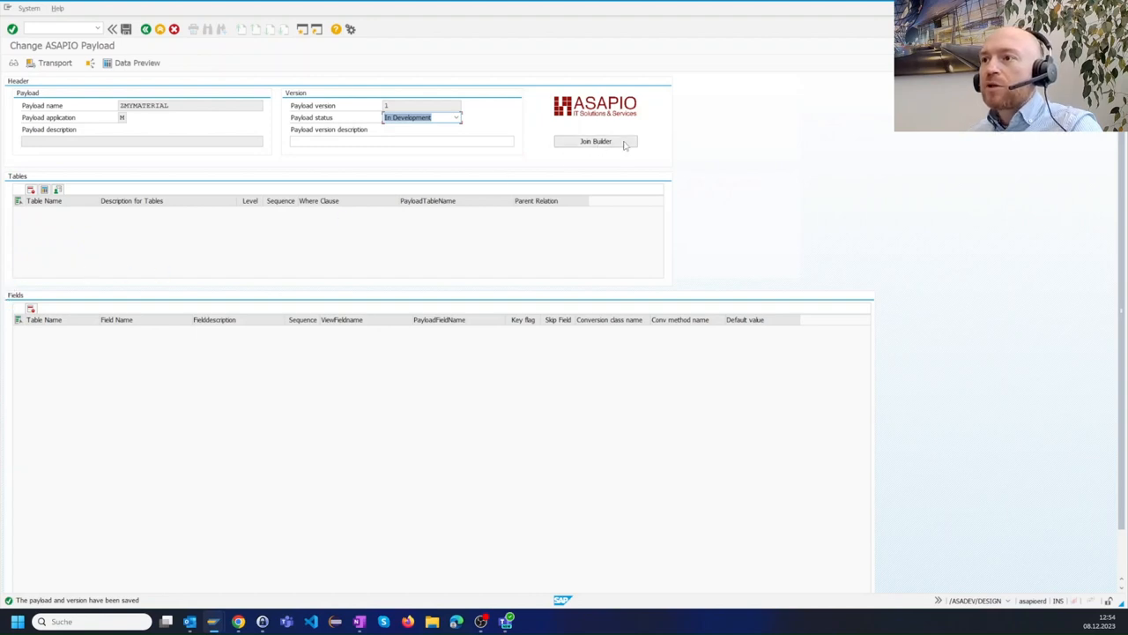
Step: In the Join Builder add table MARC next to MARA in the payload view
{"action": "left_click", "coordinate": [596, 141]}
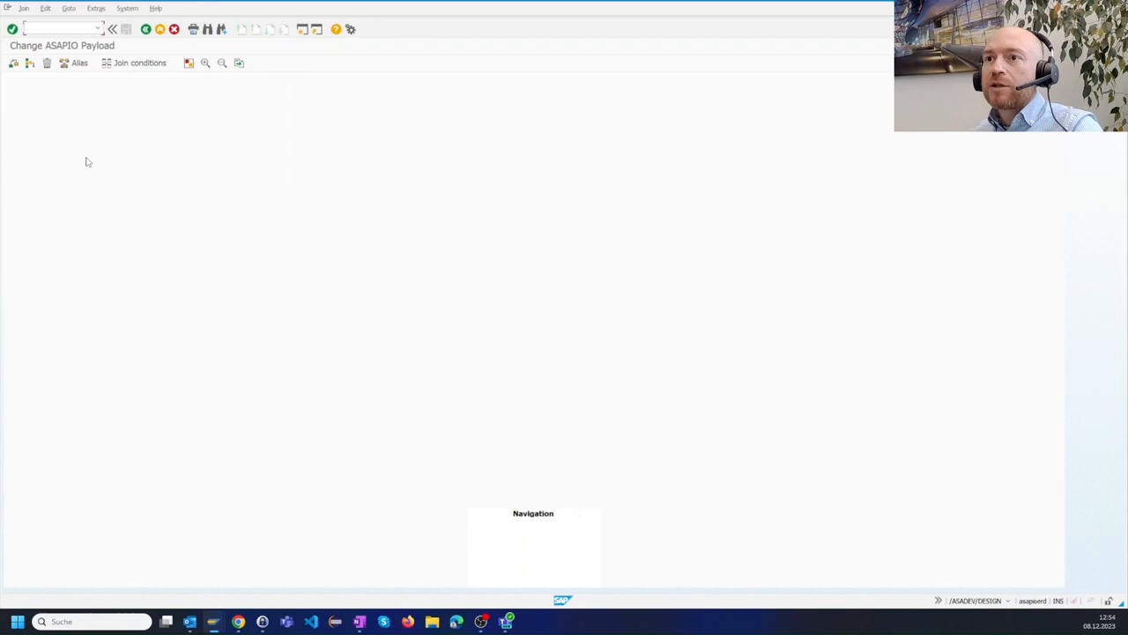
{"action": "left_click", "coordinate": [29, 63]}
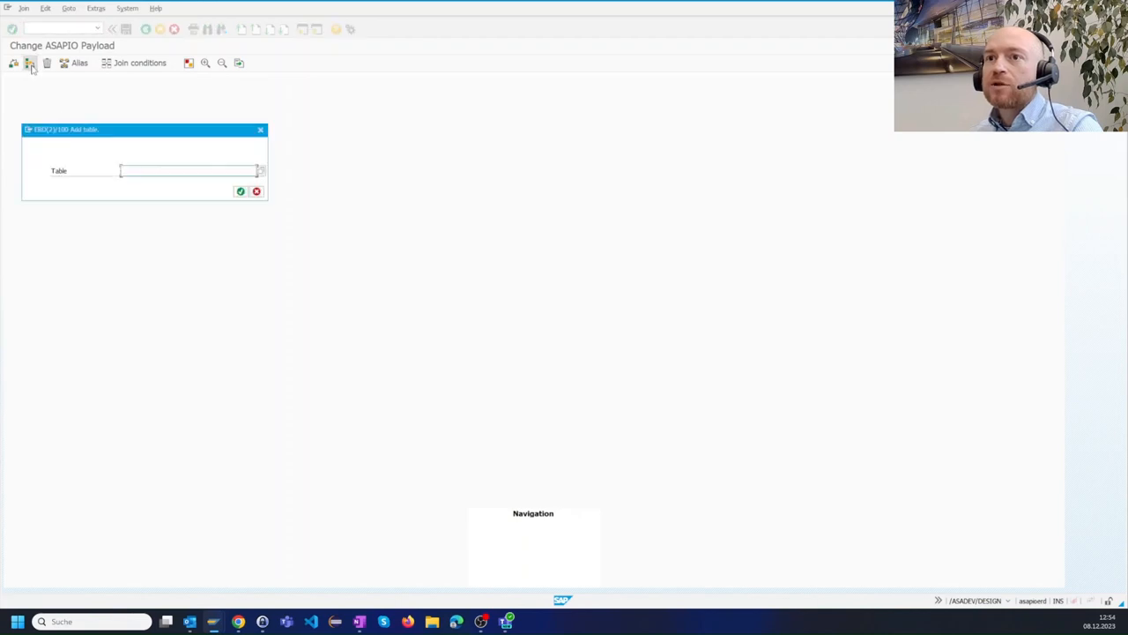
{"action": "left_click", "coordinate": [257, 190]}
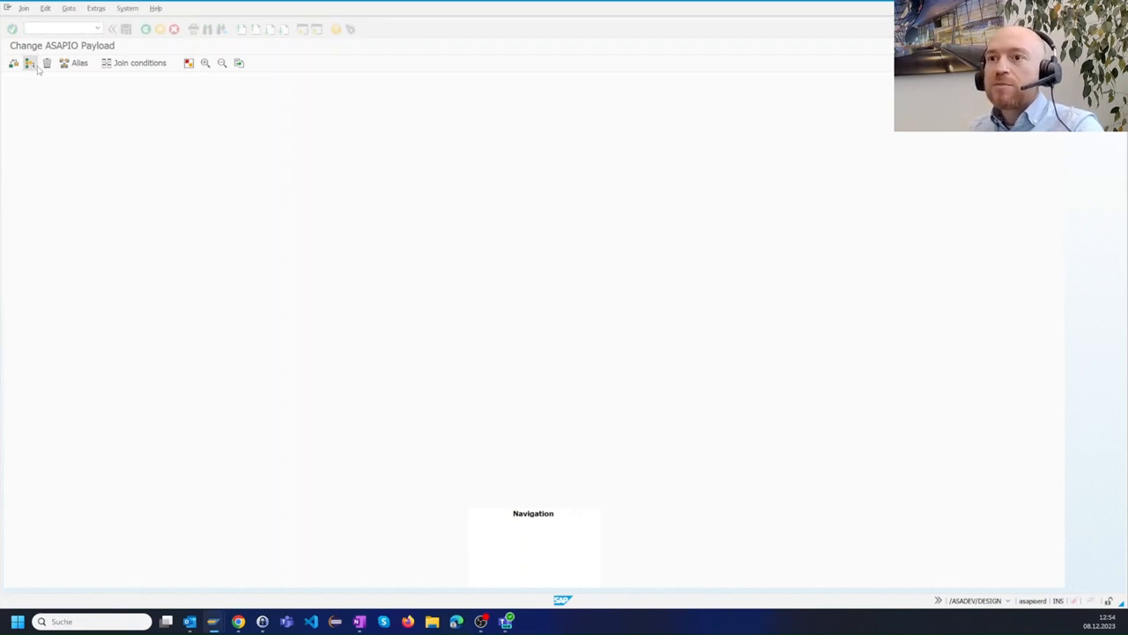
{"action": "left_click", "coordinate": [14, 64]}
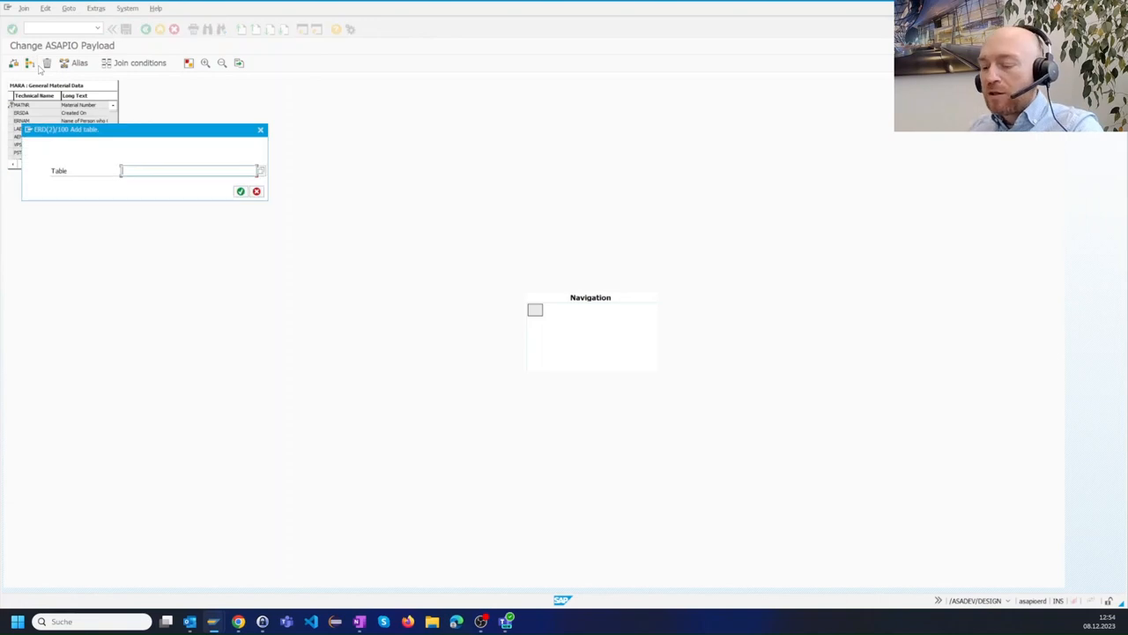
{"action": "type", "text": "MARC"}
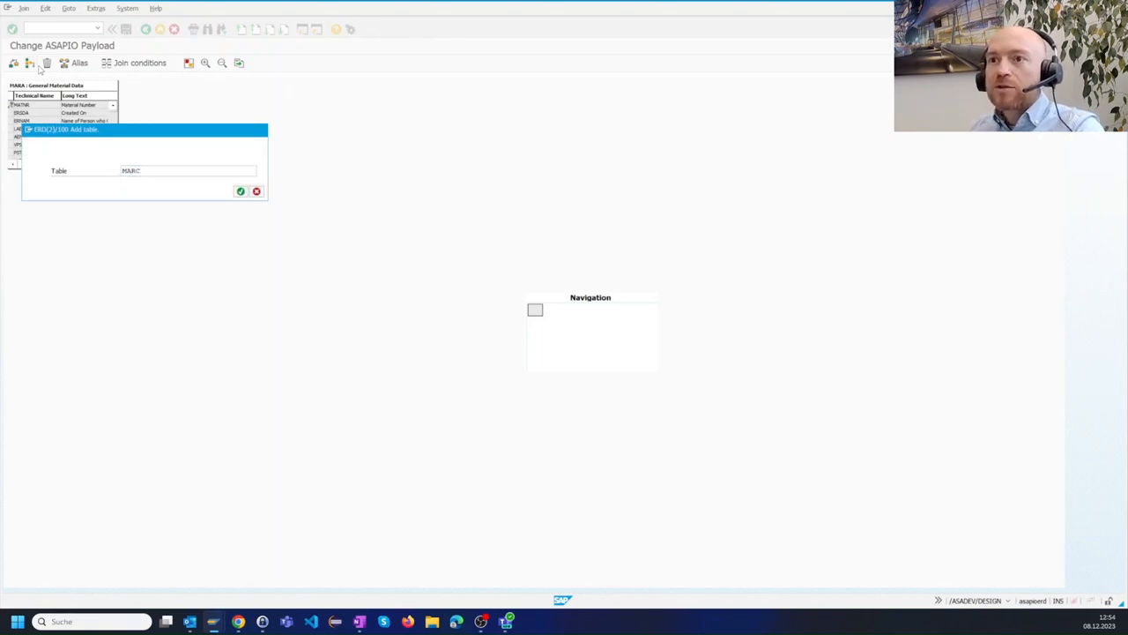
{"action": "left_click", "coordinate": [240, 190]}
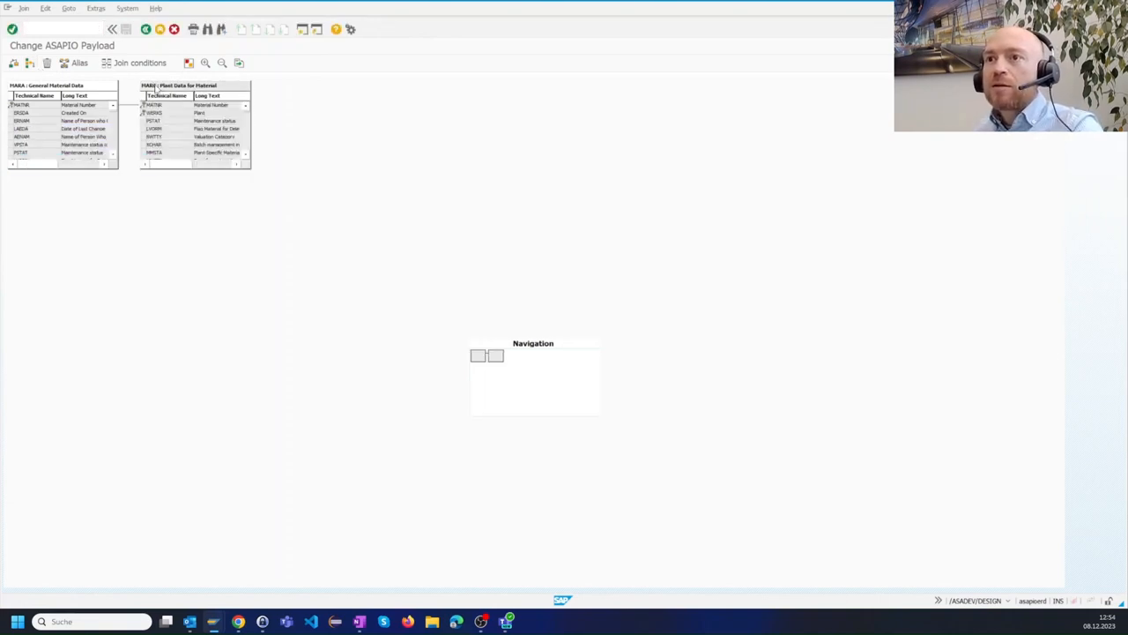
Step: Link MARA to MARC as a Left Outer Join and return to the payload definition
{"action": "left_click_drag", "start_coordinate": [177, 84], "coordinate": [250, 88]}
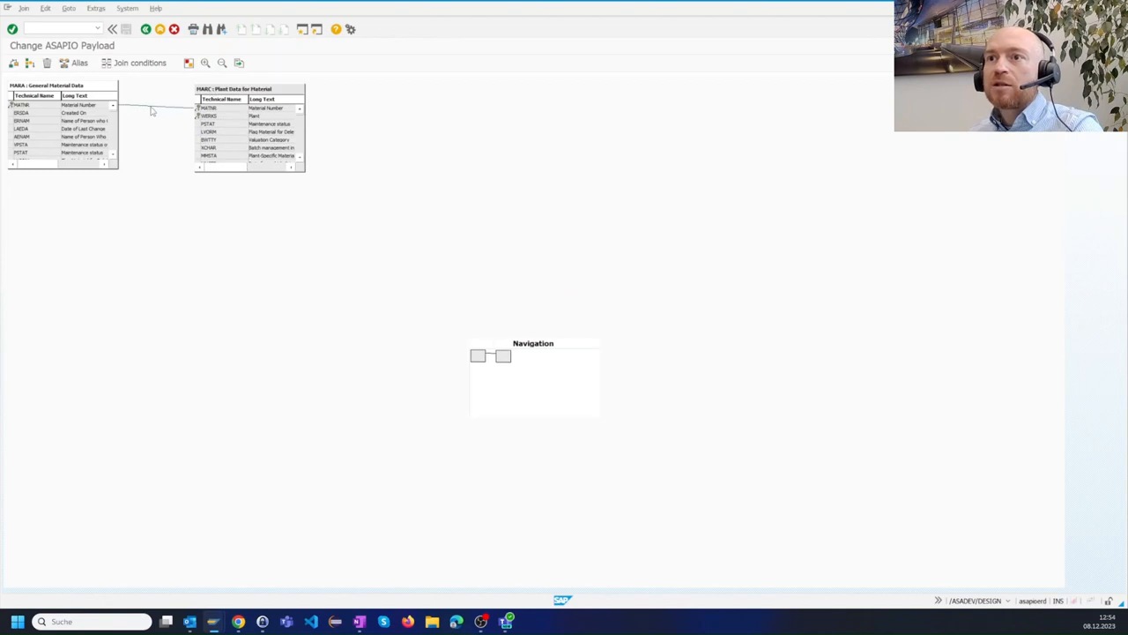
{"action": "right_click", "coordinate": [120, 106]}
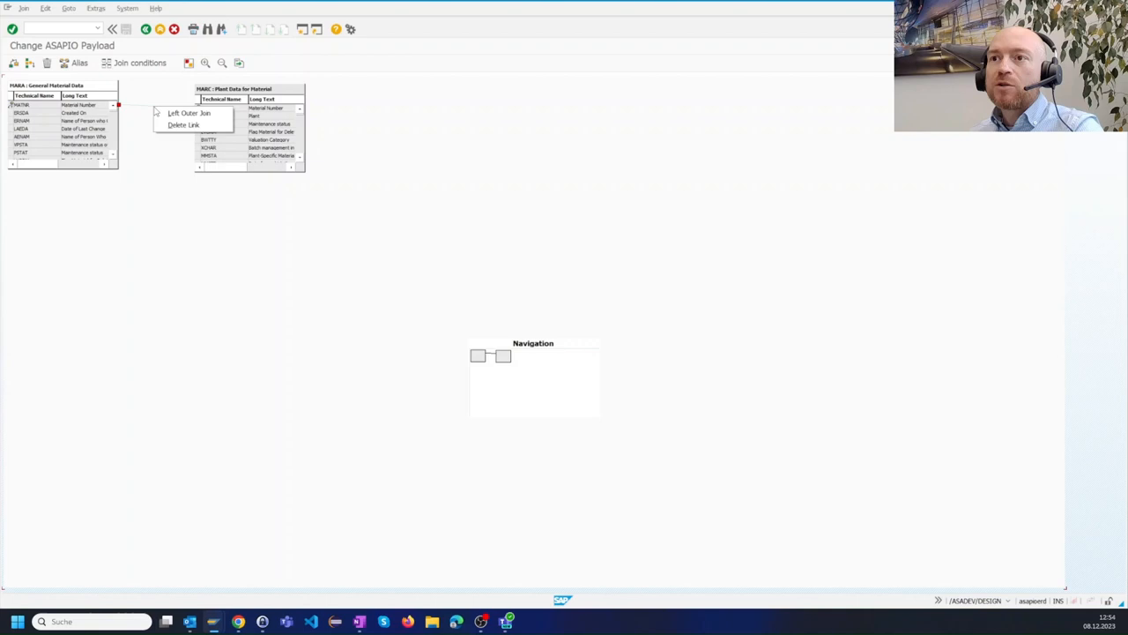
{"action": "left_click", "coordinate": [189, 112]}
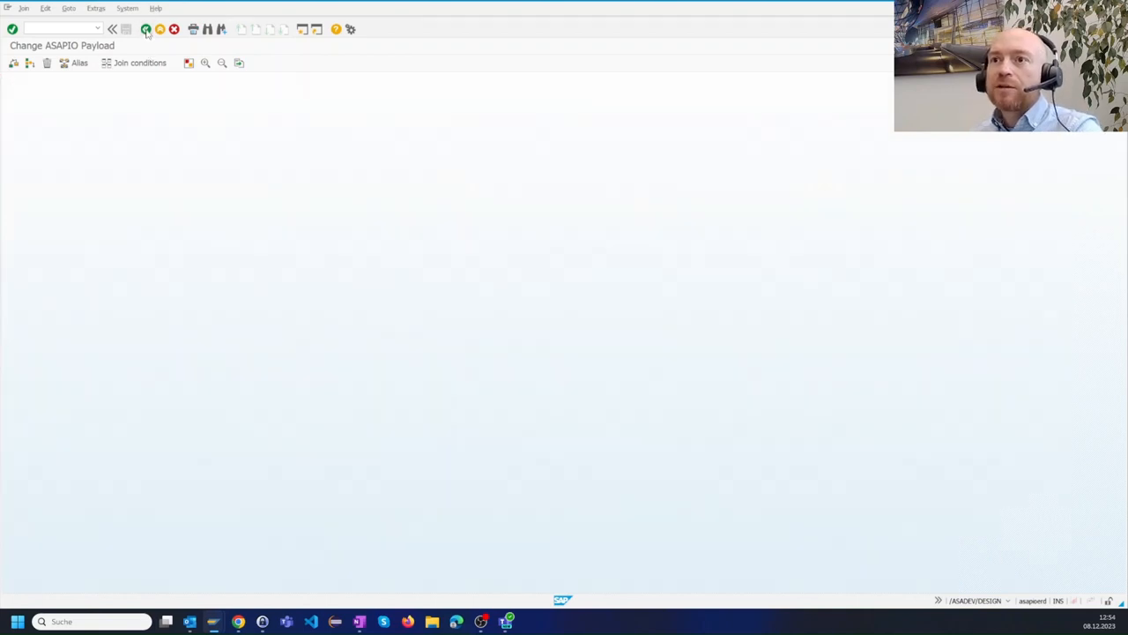
{"action": "left_click", "coordinate": [144, 28]}
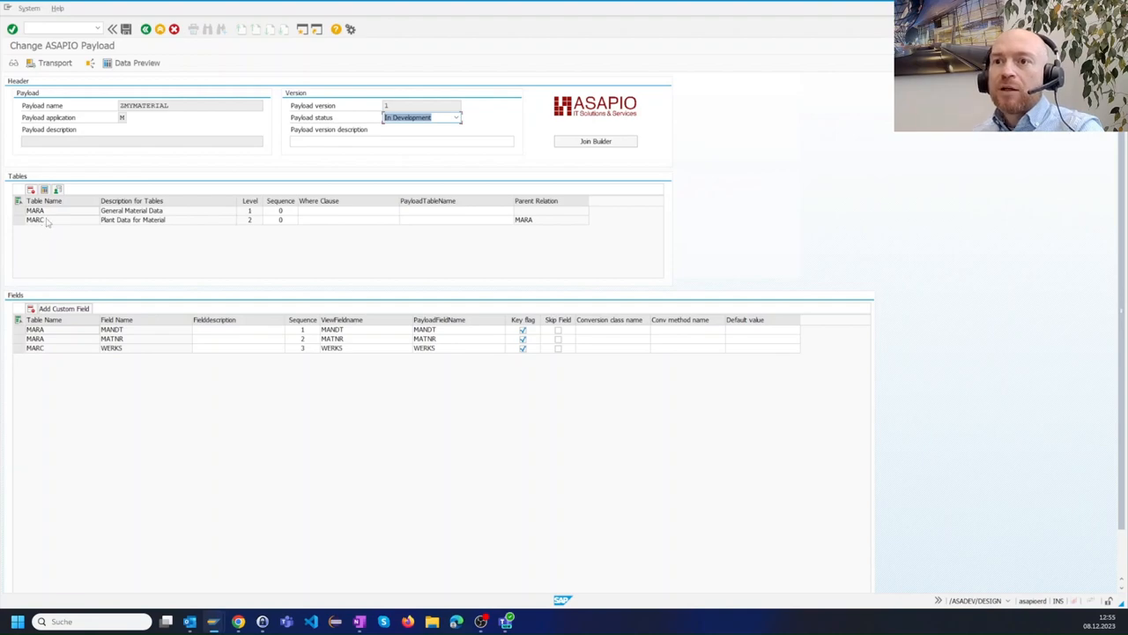
Step: Add further MARA and MARC fields to the payload from their field lists
{"action": "left_click", "coordinate": [35, 210]}
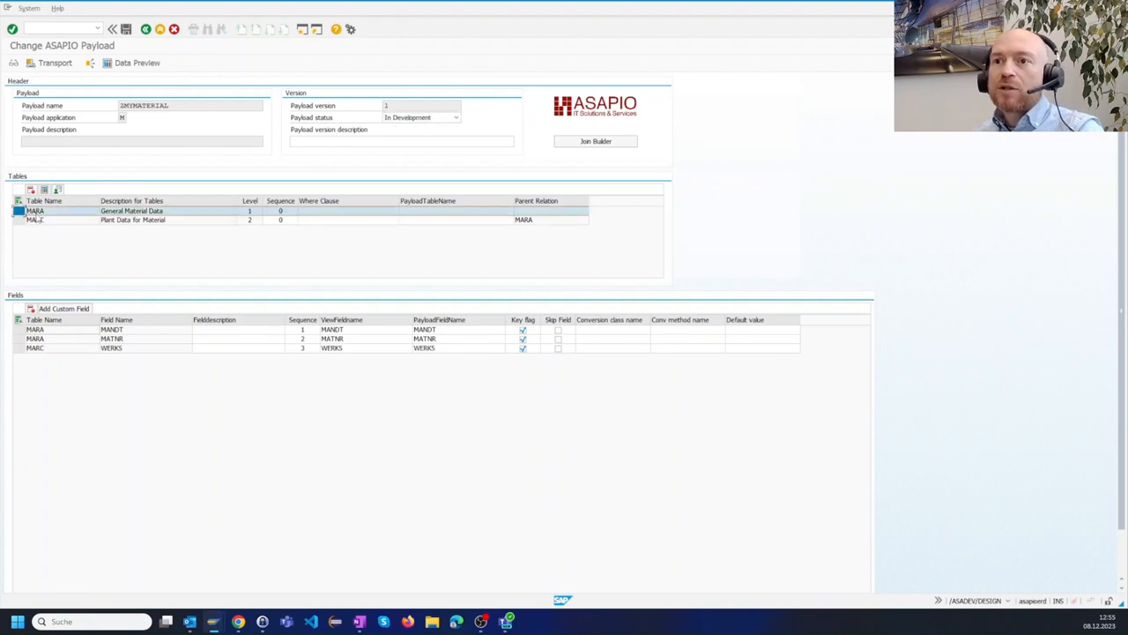
{"action": "double_click", "coordinate": [36, 211]}
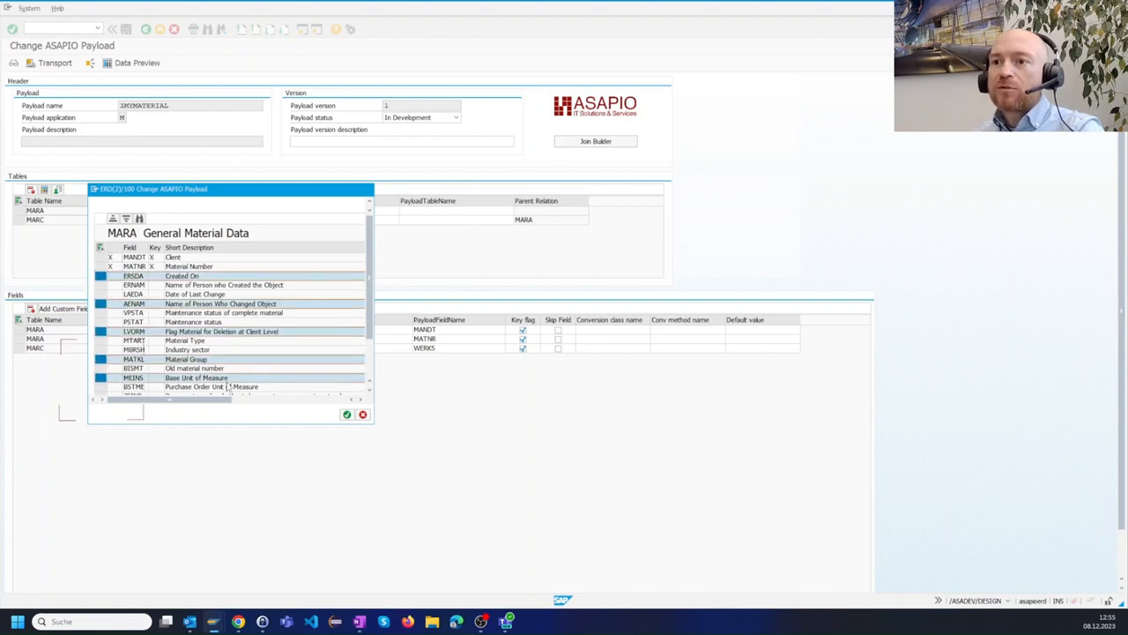
{"action": "left_click", "coordinate": [345, 414]}
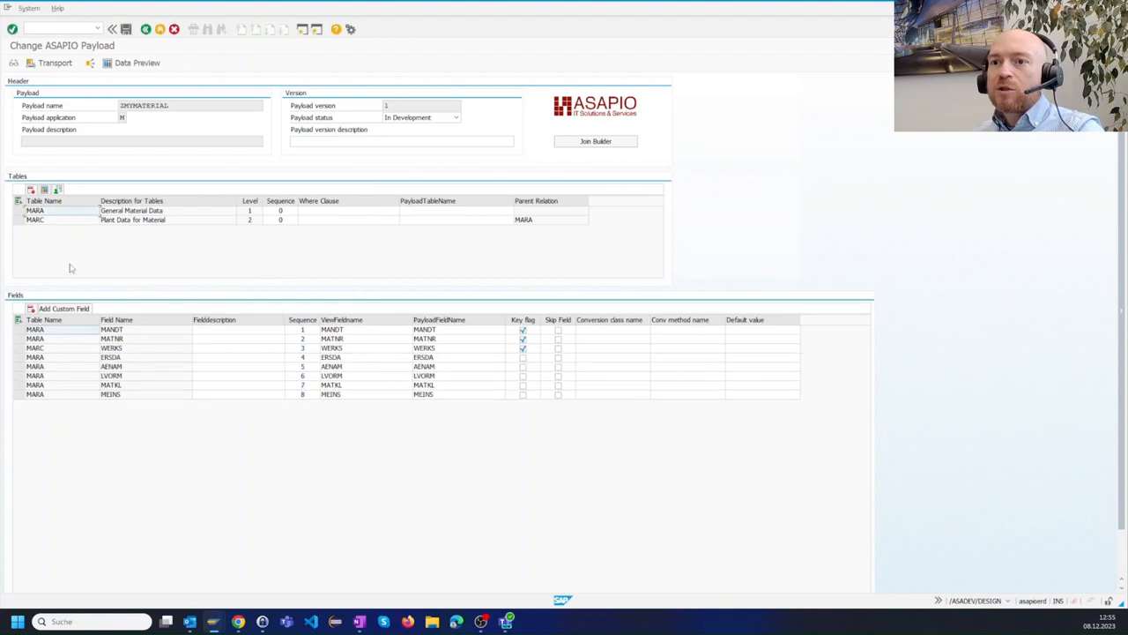
{"action": "mouse_move", "coordinate": [95, 384]}
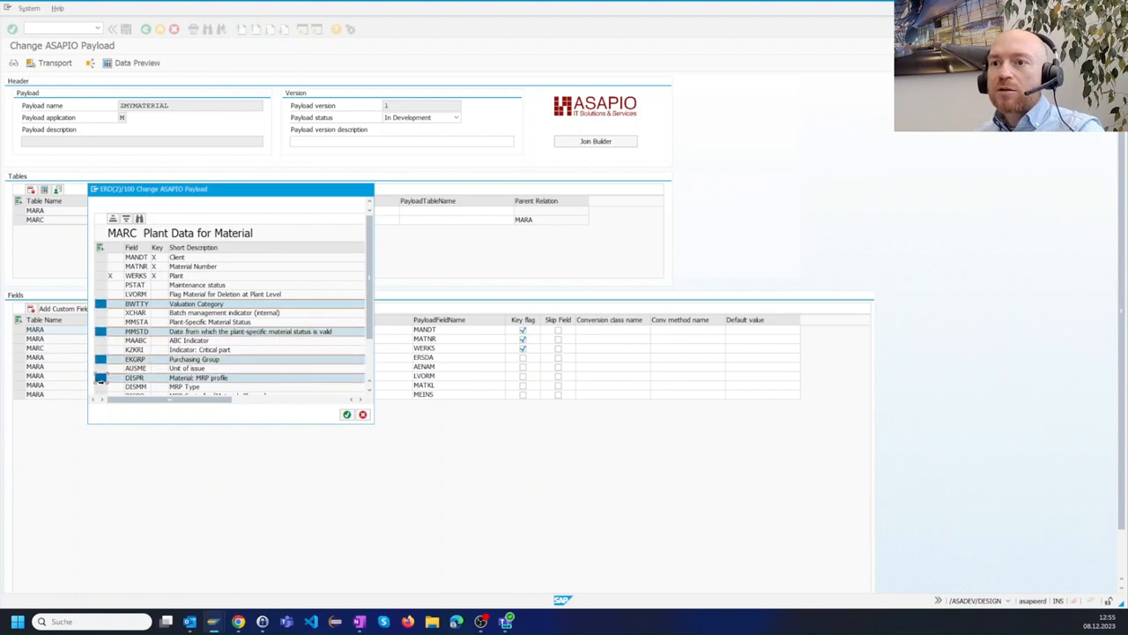
{"action": "left_click", "coordinate": [346, 414]}
{"action": "type", "text": "c"}
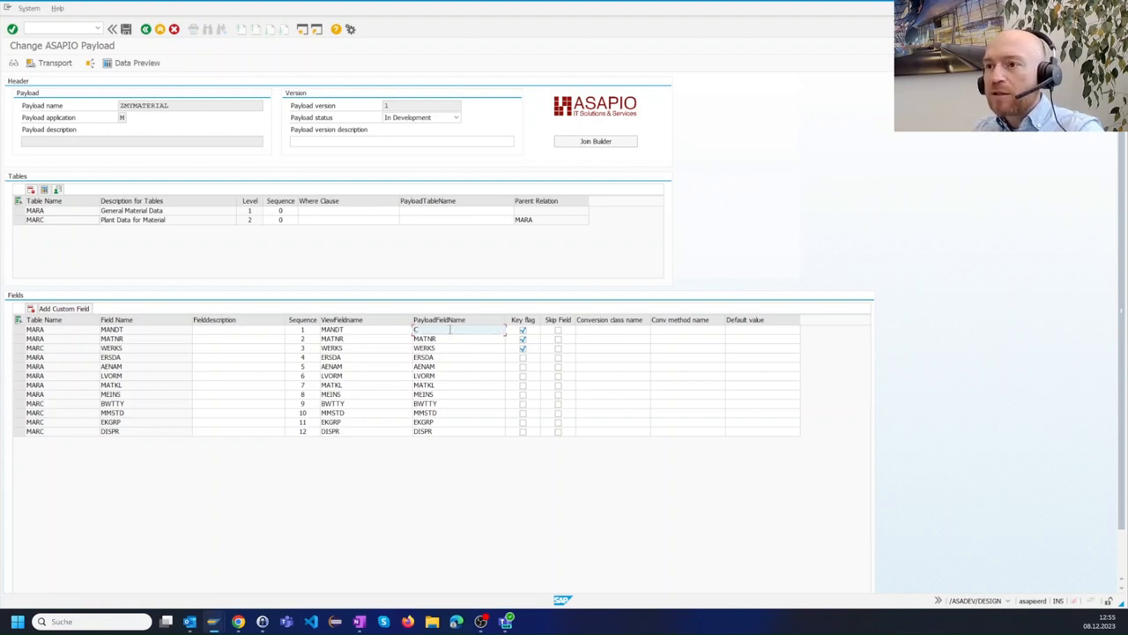
Step: Rename payload field MANDT to CLIENT and give MARA the payload table name MARA_HEADER
{"action": "type", "text": "CLIENT"}
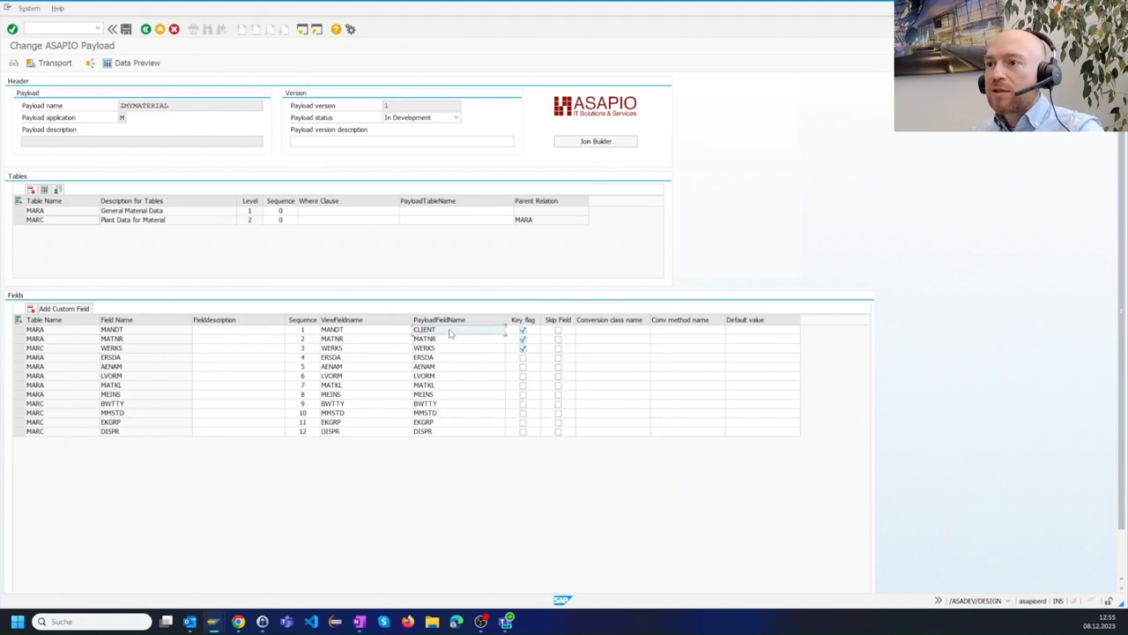
{"action": "mouse_move", "coordinate": [432, 218]}
{"action": "type", "text": "M"}
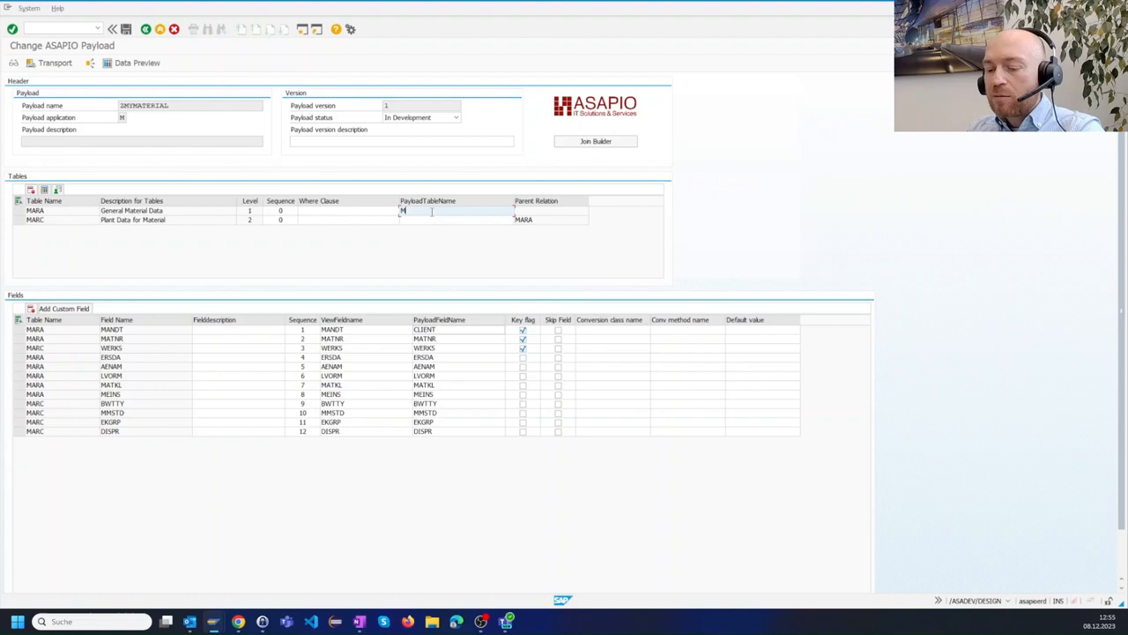
{"action": "type", "text": "ARA_HE"}
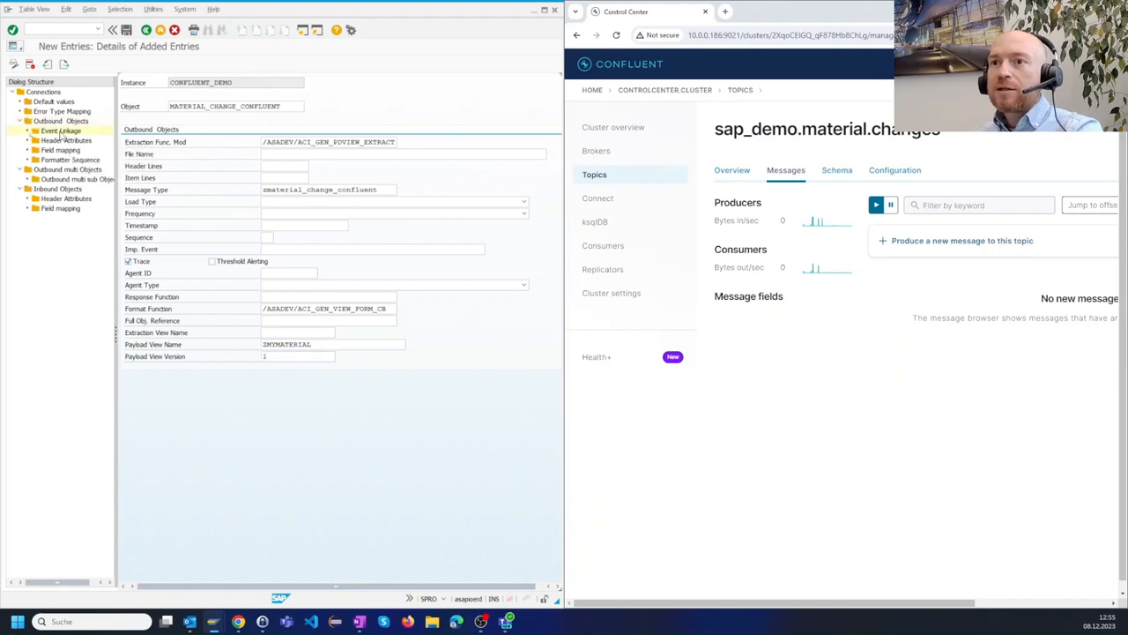
Step: Add an event linkage for BOR object type ZZBUS1001 with event CHANGED to the outbound object
{"action": "left_click", "coordinate": [60, 131]}
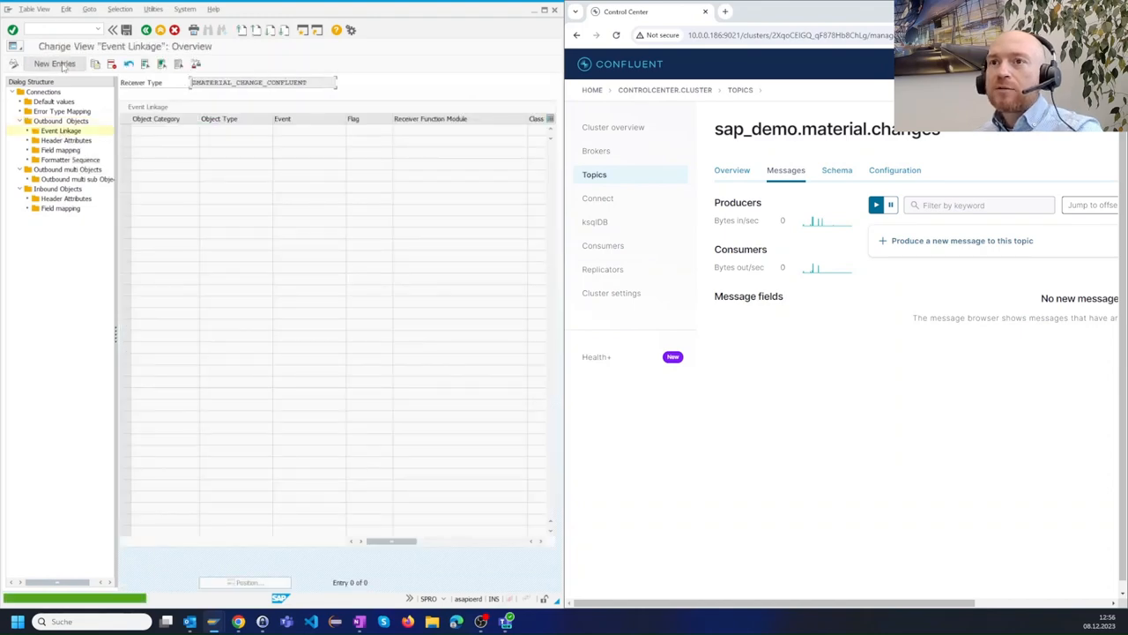
{"action": "left_click", "coordinate": [53, 64]}
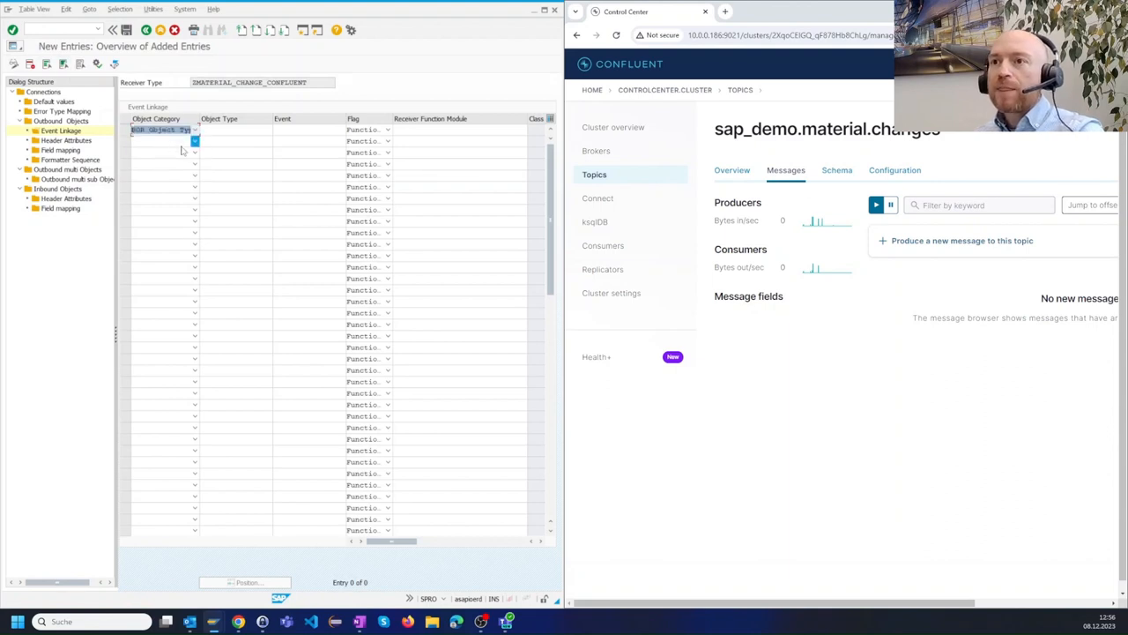
{"action": "type", "text": "zzbus1001"}
{"action": "left_click", "coordinate": [308, 128]}
{"action": "type", "text": "CHANGED"}
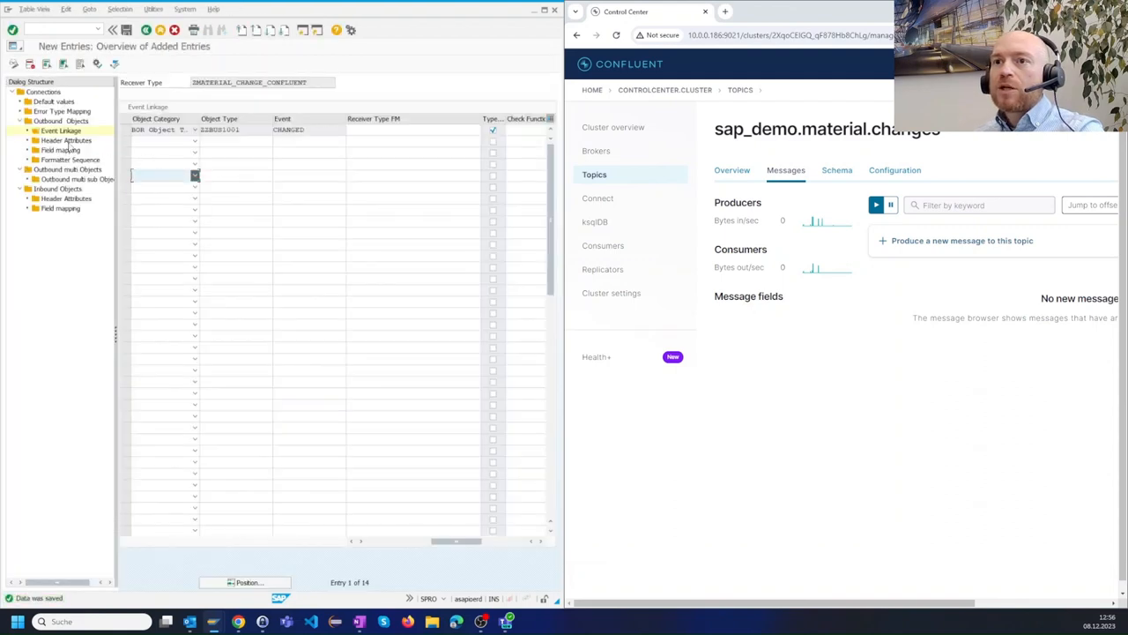
Step: Add header attribute KAFKA_TOPIC with value sap_demo.material.changes copied from Confluent Control Center
{"action": "left_click", "coordinate": [65, 141]}
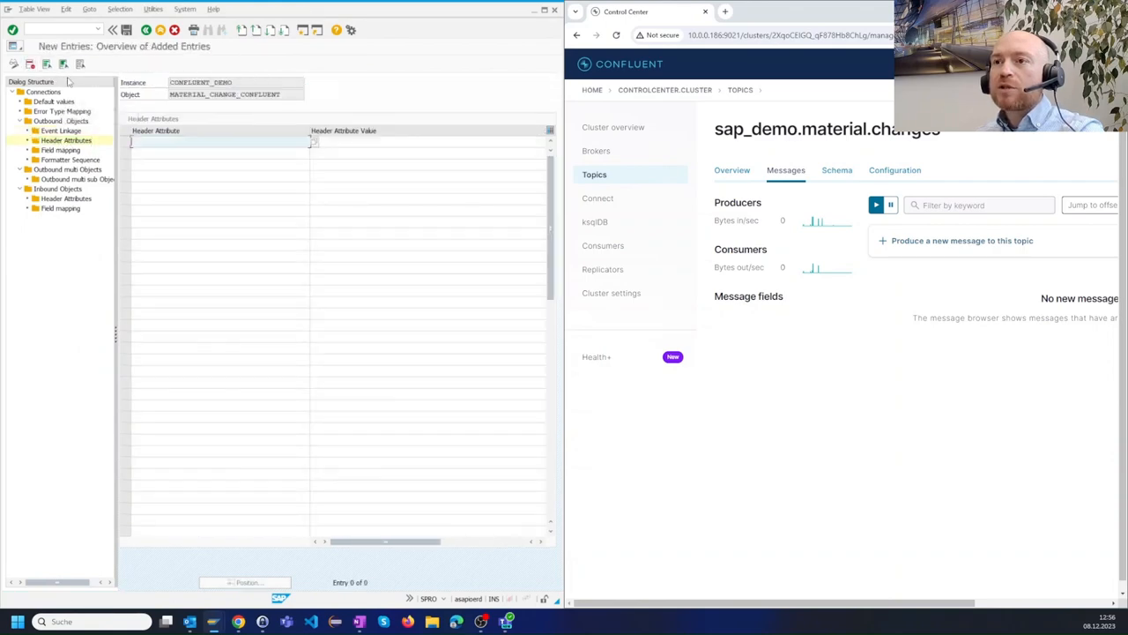
{"action": "type", "text": "KAFKA_TOPIC"}
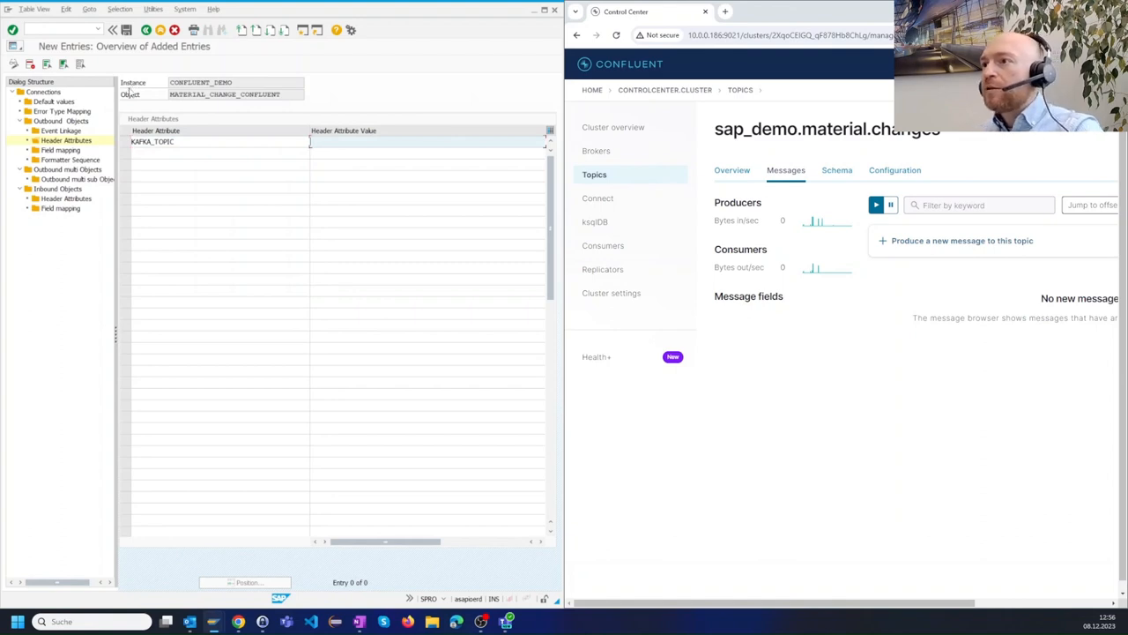
{"action": "double_click", "coordinate": [827, 128]}
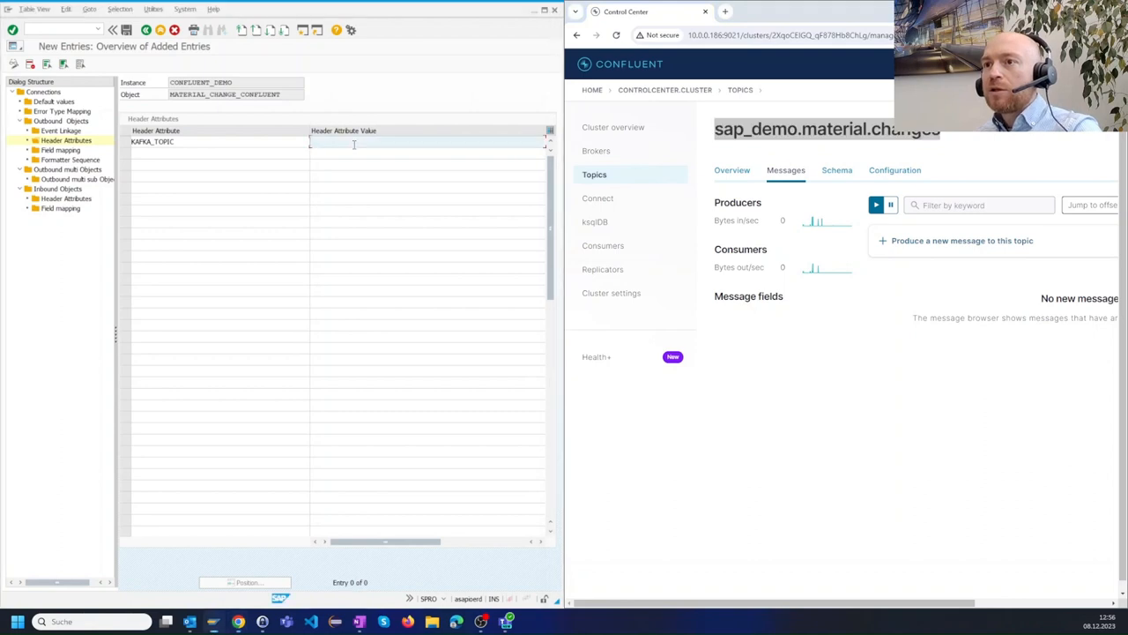
{"action": "type", "text": "sap_demo.material.changes"}
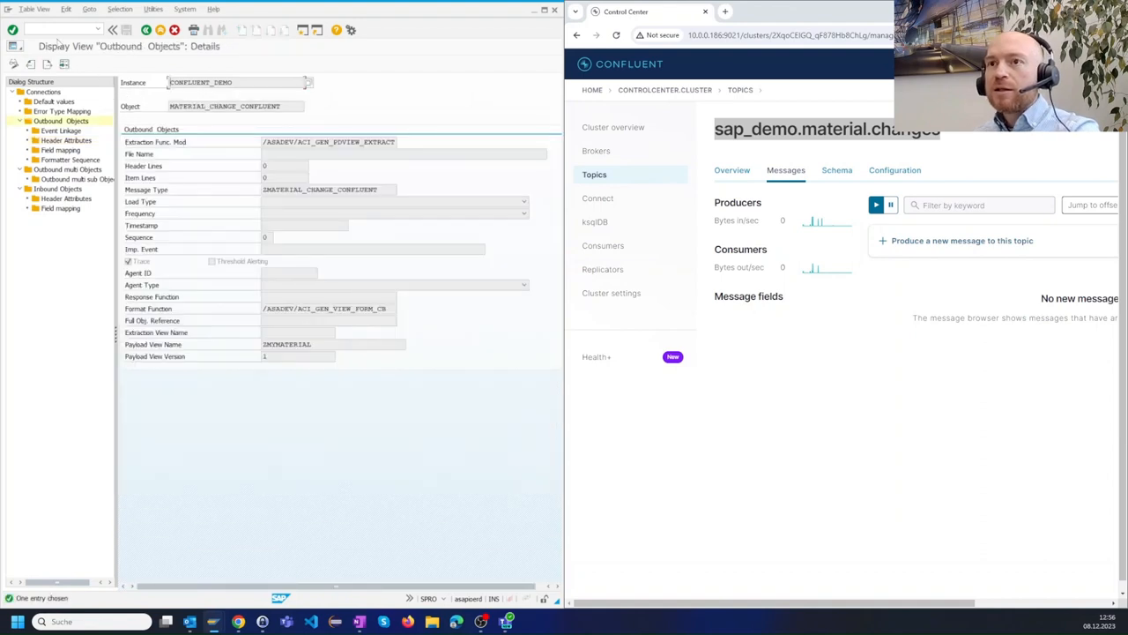
Step: In MM02 change material 200-200 and save it to trigger the change event
{"action": "type", "text": "/n"}
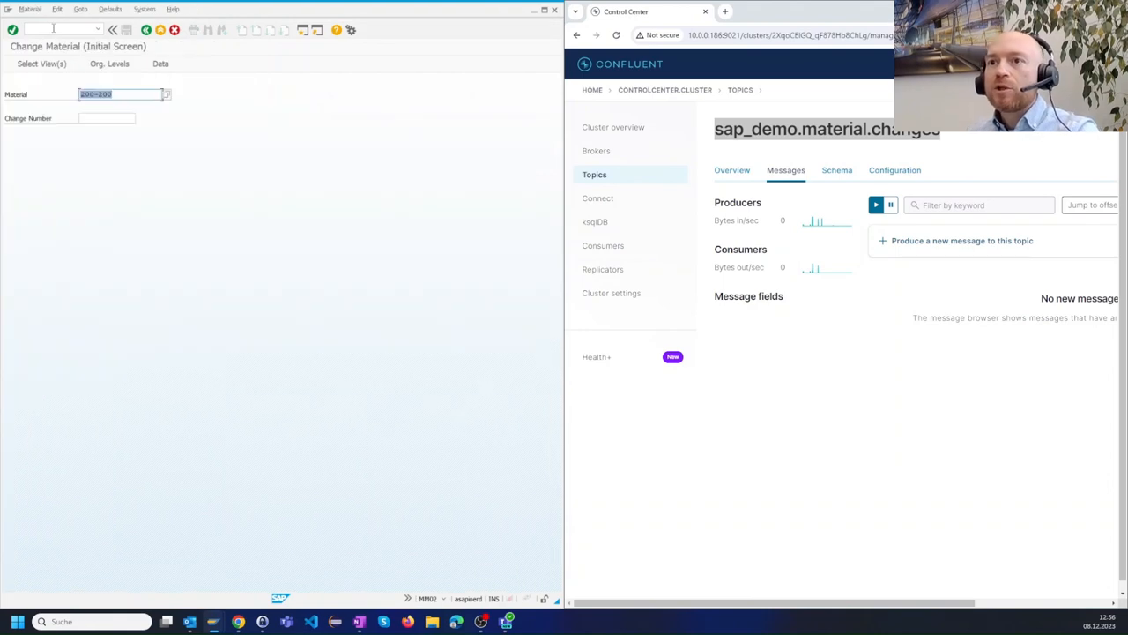
{"action": "key", "text": "Enter"}
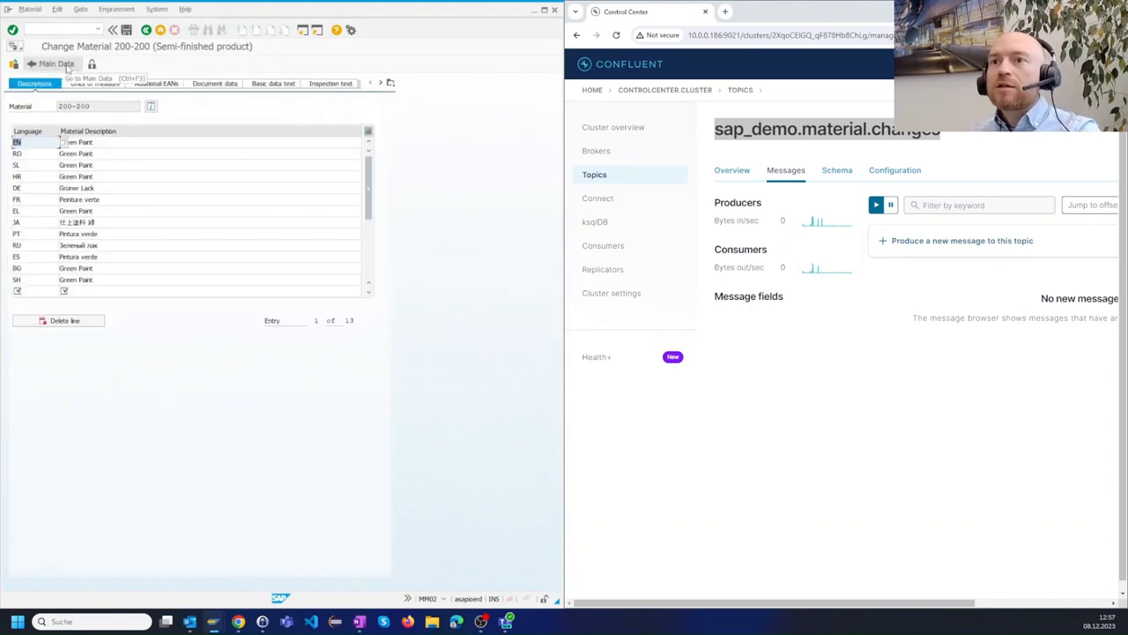
{"action": "left_click", "coordinate": [92, 83]}
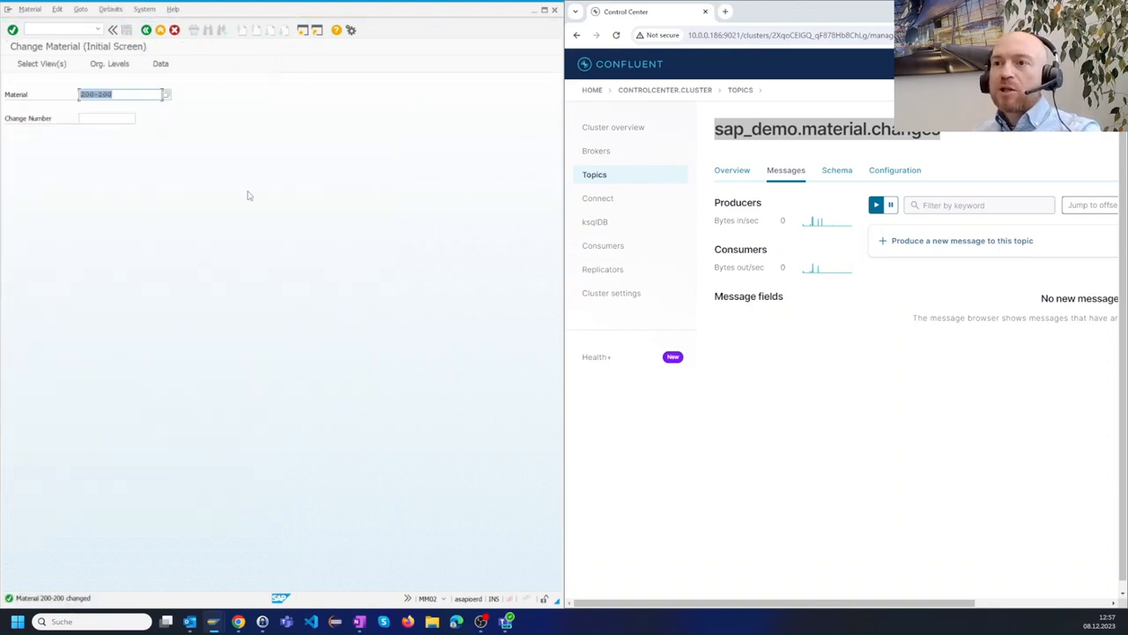
{"action": "mouse_move", "coordinate": [261, 230]}
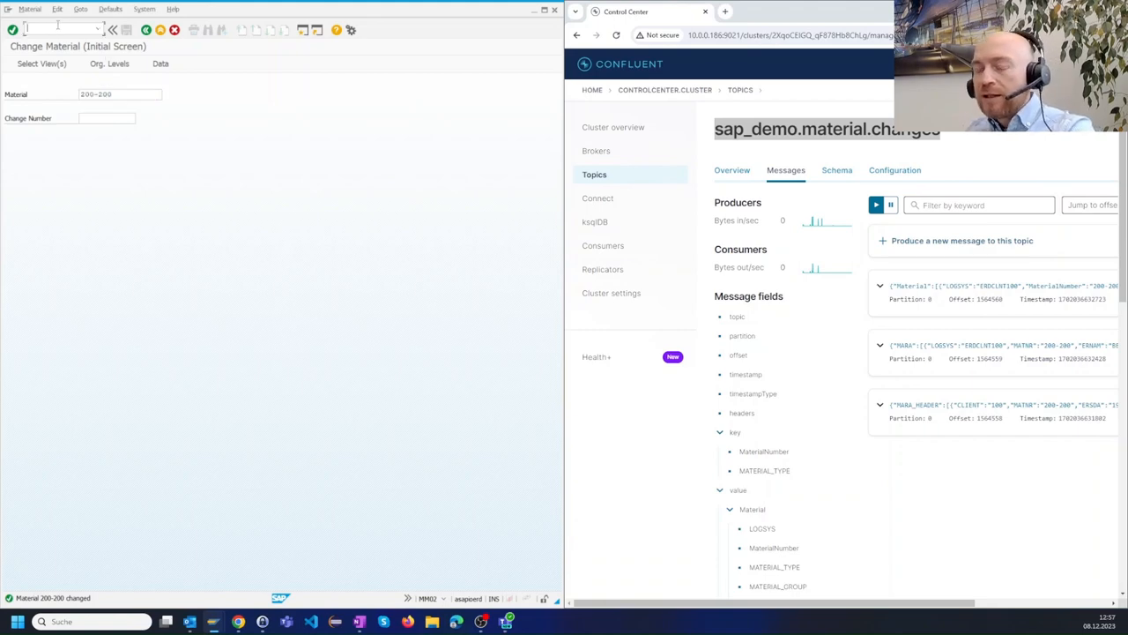
Step: Begin entering a transaction code in SAP GUI while the Confluent topic receives the material 200-200 messages
{"action": "type", "text": "/"}
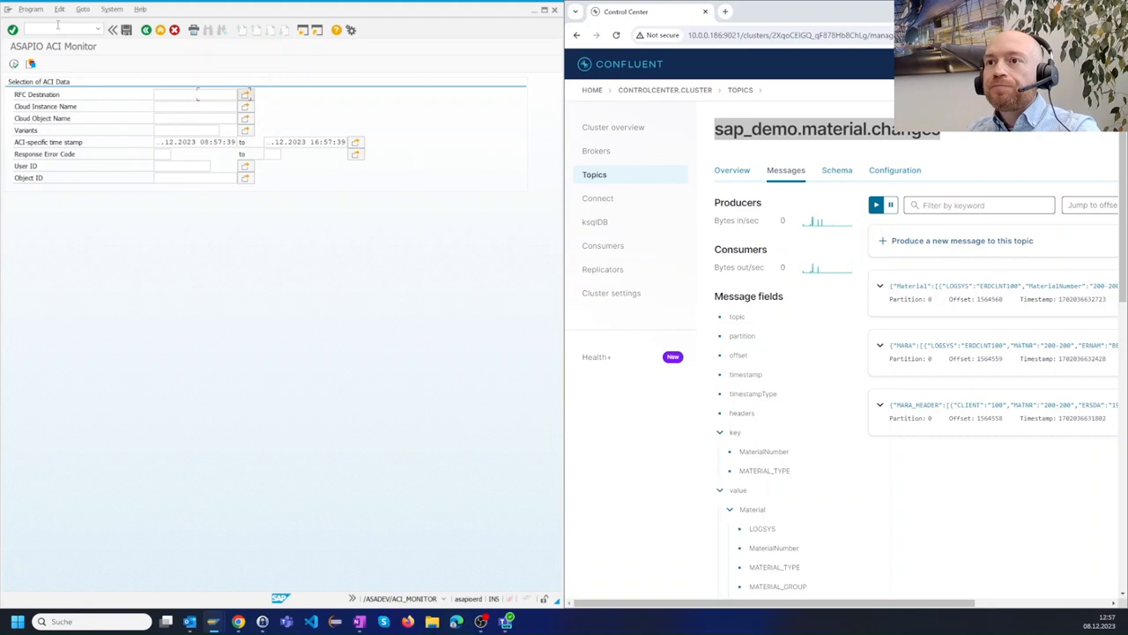
Step: Run the ACI Monitor for CONFLUENT_DEMO, select the response offset and expand the matching Confluent message
{"action": "type", "text": "CONFLUENT_DEMO"}
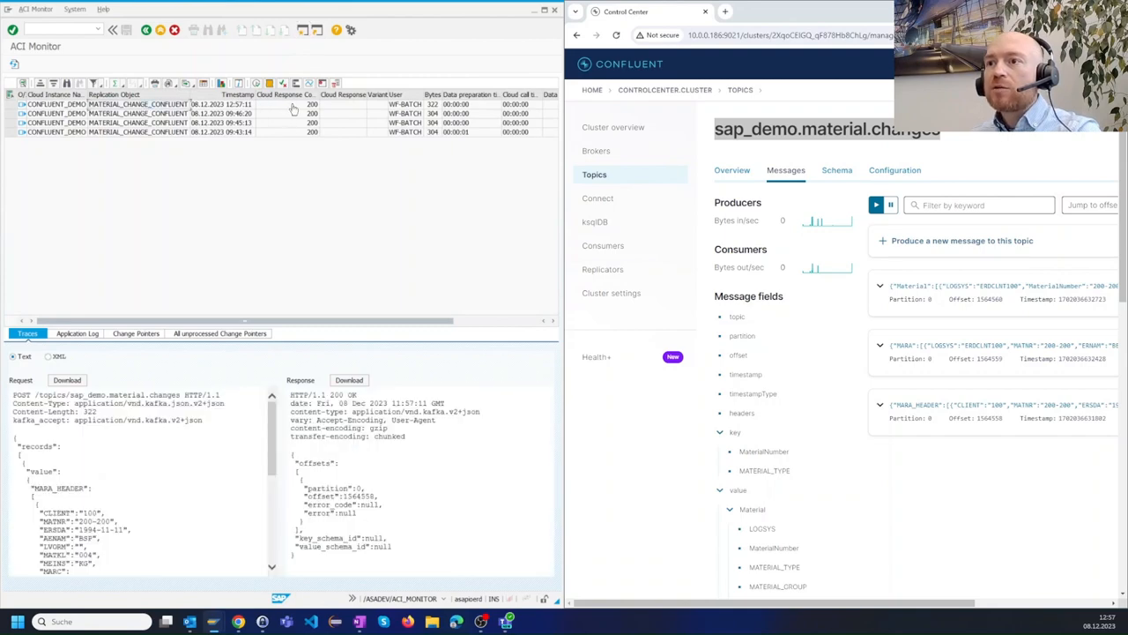
{"action": "mouse_move", "coordinate": [433, 107]}
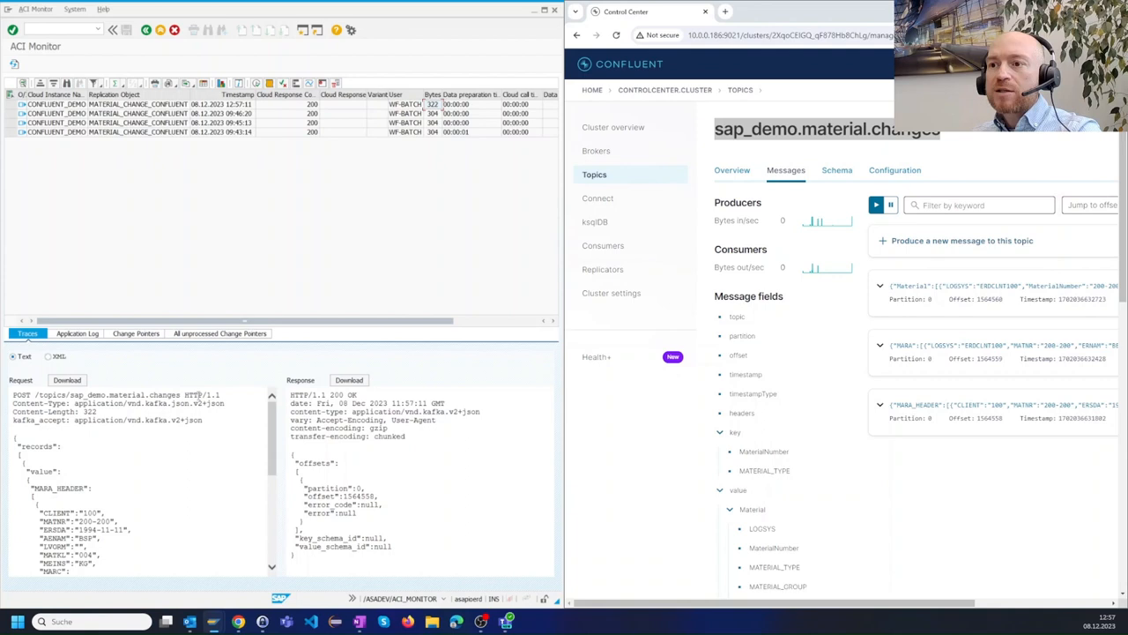
{"action": "mouse_move", "coordinate": [303, 386]}
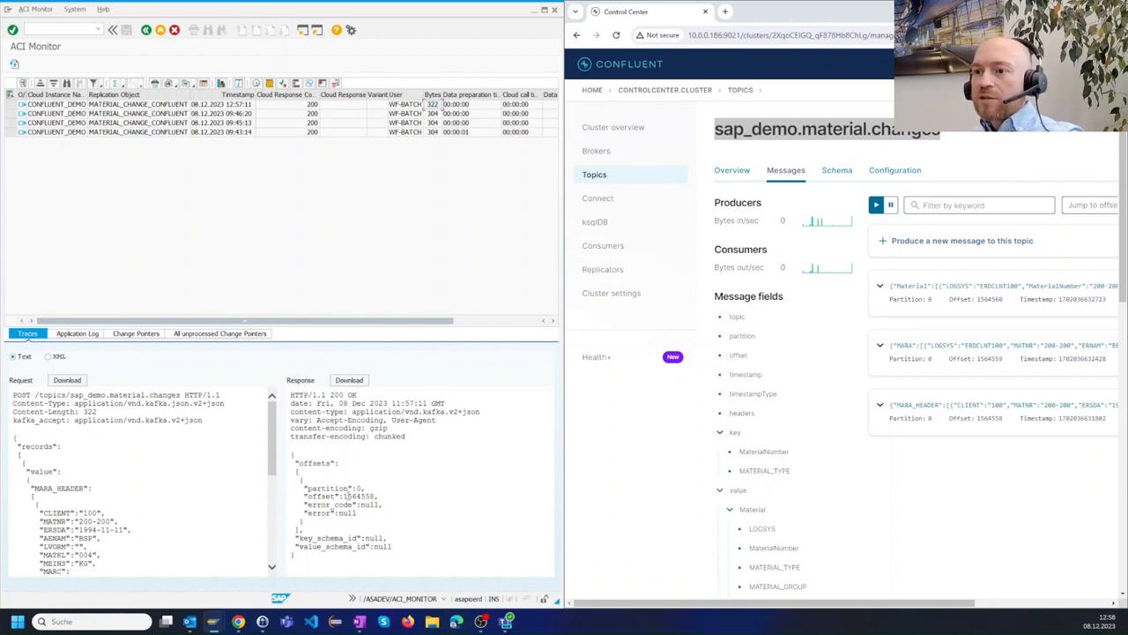
{"action": "double_click", "coordinate": [356, 495]}
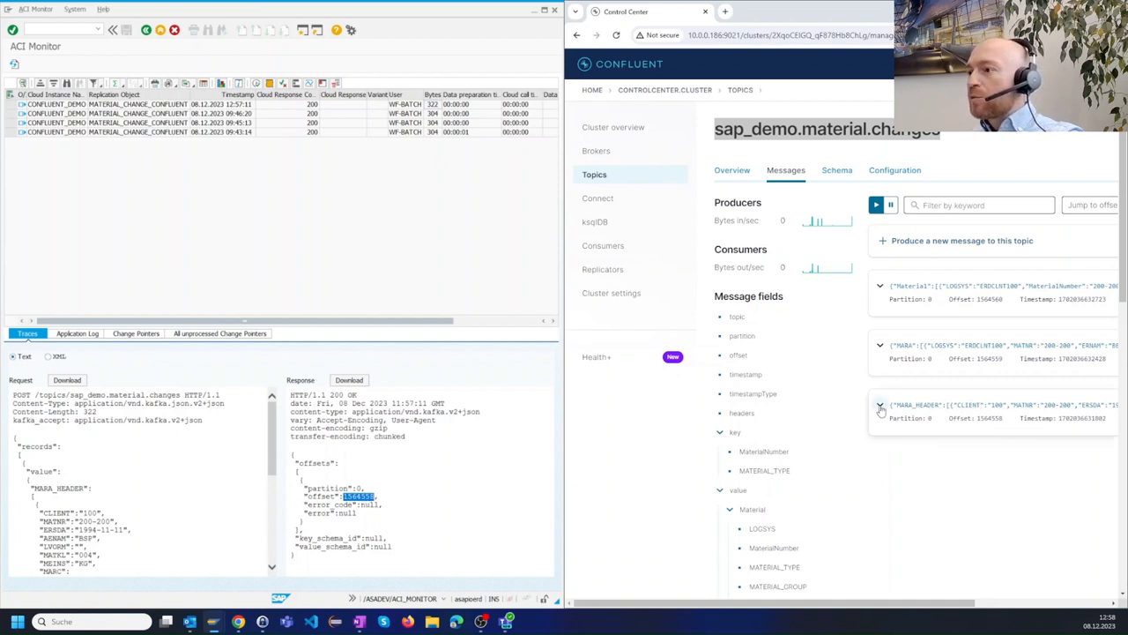
{"action": "left_click", "coordinate": [880, 409]}
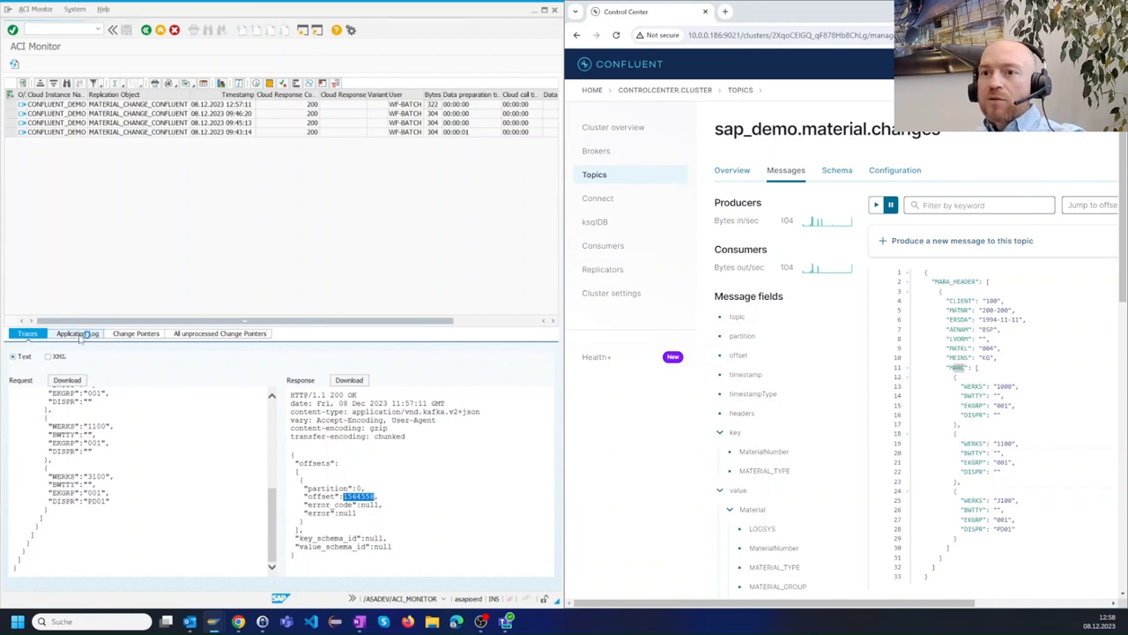
Step: Review the call's application log showing 200 OK, then start transaction /ASADEV/ACI
{"action": "left_click", "coordinate": [74, 333]}
{"action": "type", "text": "/o"}
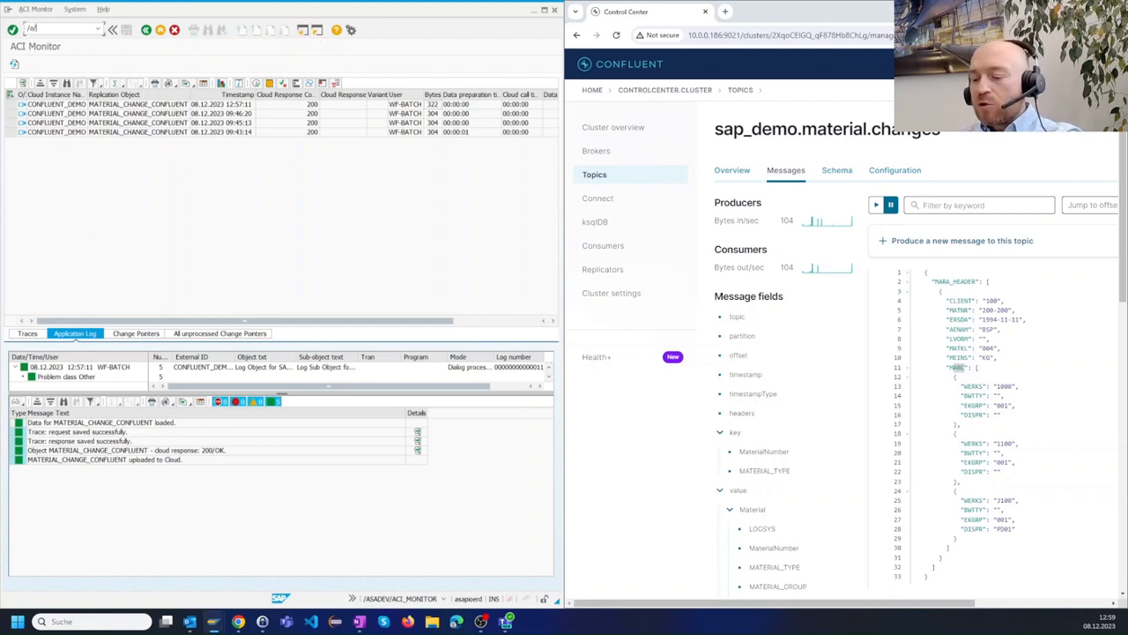
{"action": "type", "text": "/asadev/"}
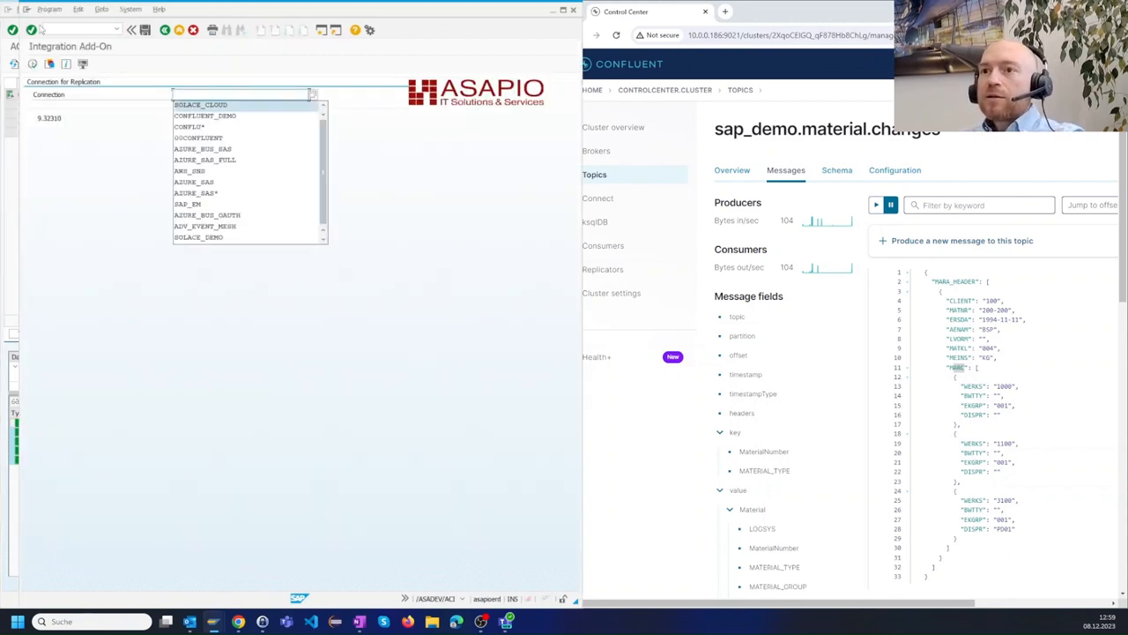
Step: Choose connection CONFLUENT_DEMO and the sales-order IDoc download replication object for the inbound pull
{"action": "left_click", "coordinate": [205, 116]}
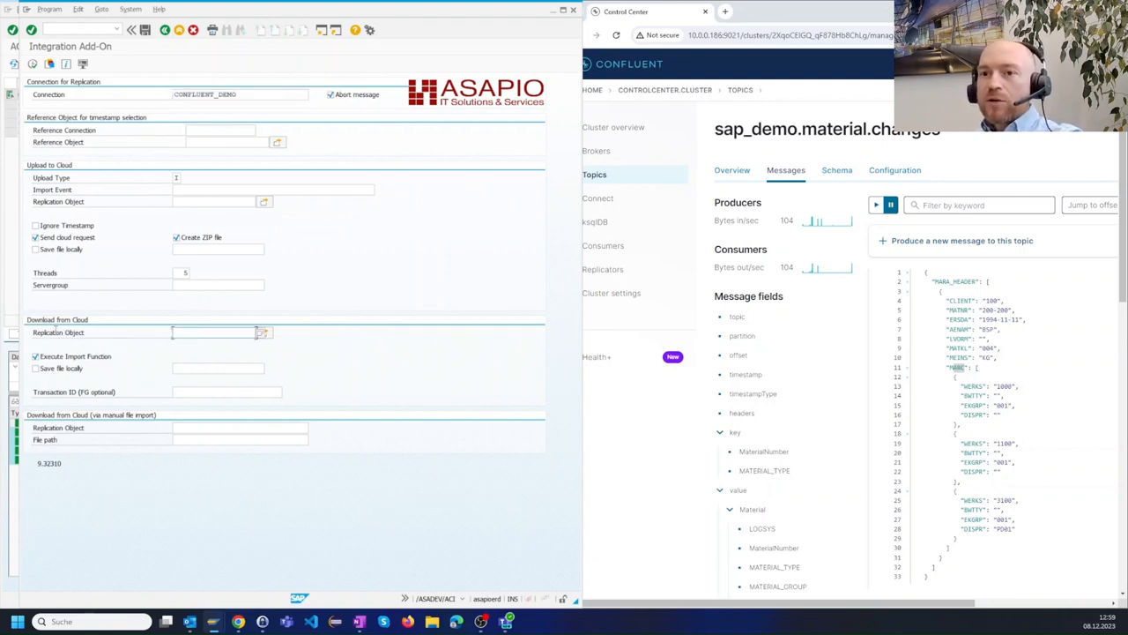
{"action": "left_click", "coordinate": [265, 332]}
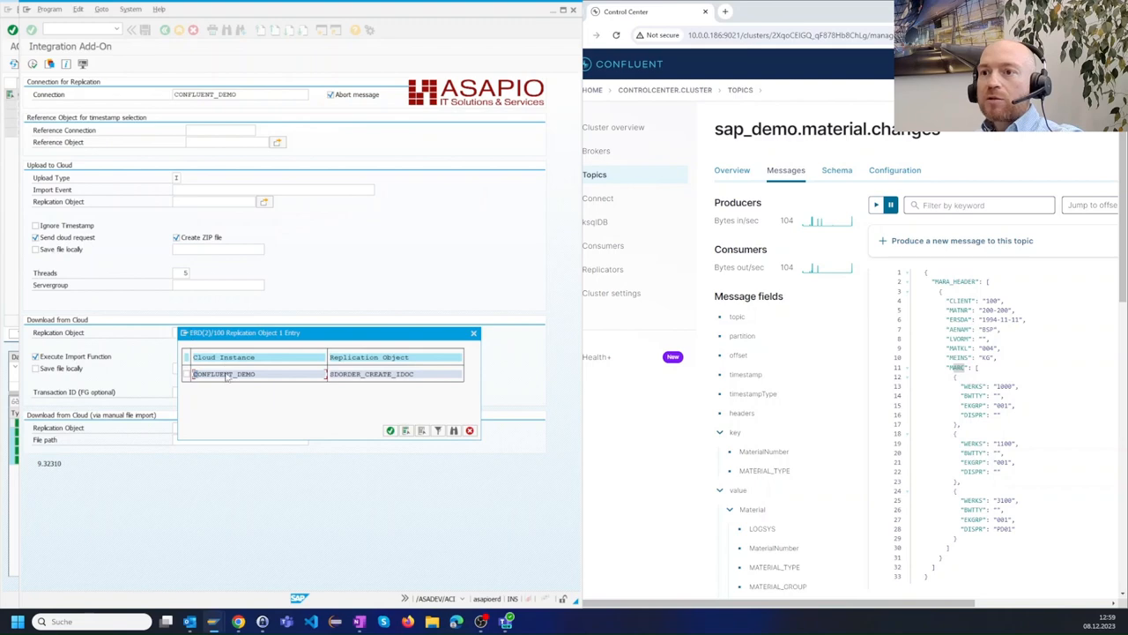
{"action": "left_click", "coordinate": [392, 430]}
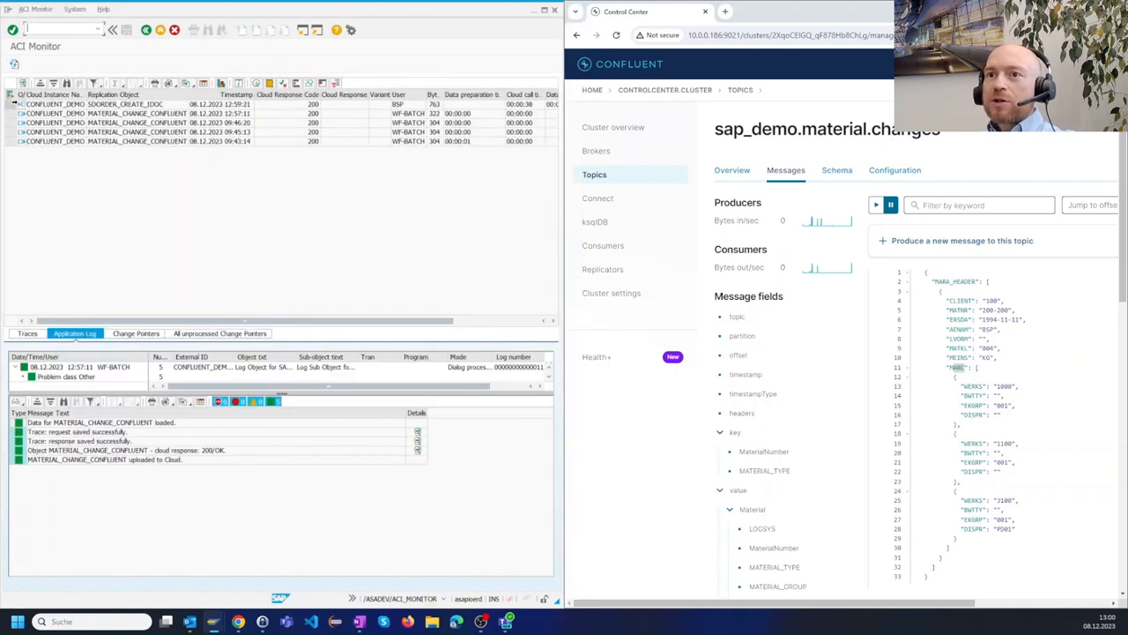
Step: Display the inbound sales-order IDoc, expand all its data segments and bring up Generic Object Services
{"action": "left_click", "coordinate": [132, 104]}
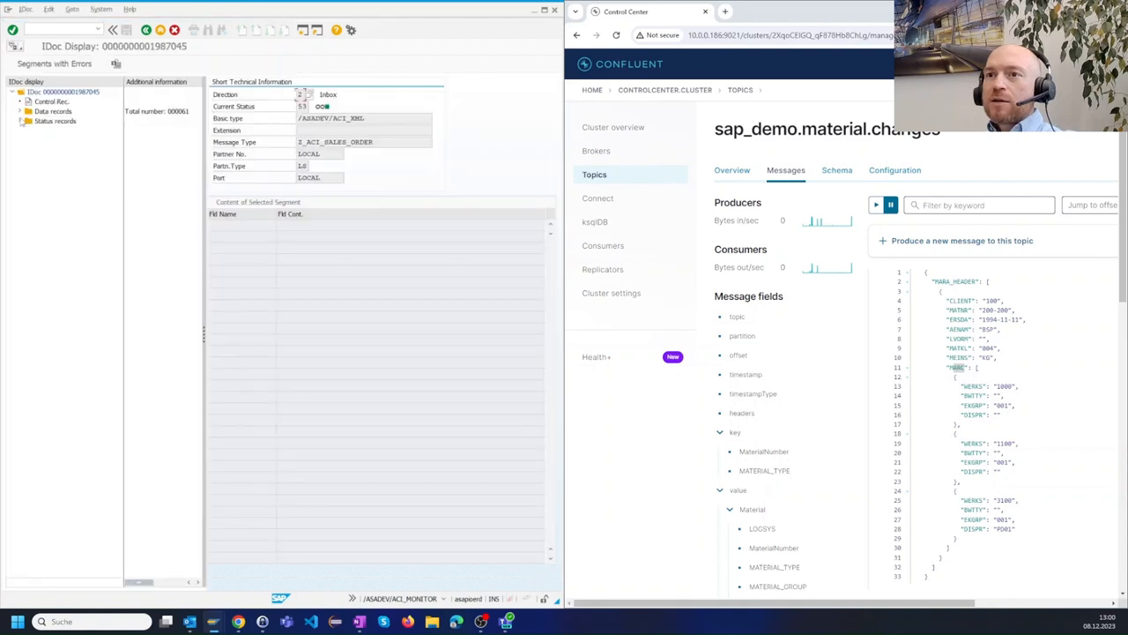
{"action": "left_click", "coordinate": [21, 111]}
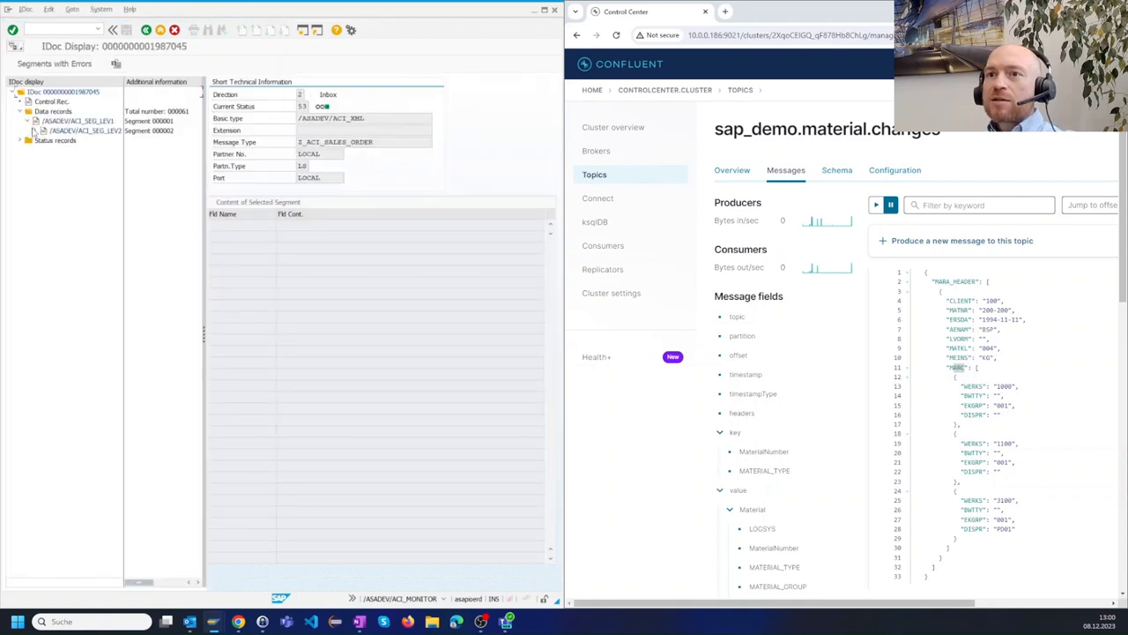
{"action": "left_click", "coordinate": [21, 111]}
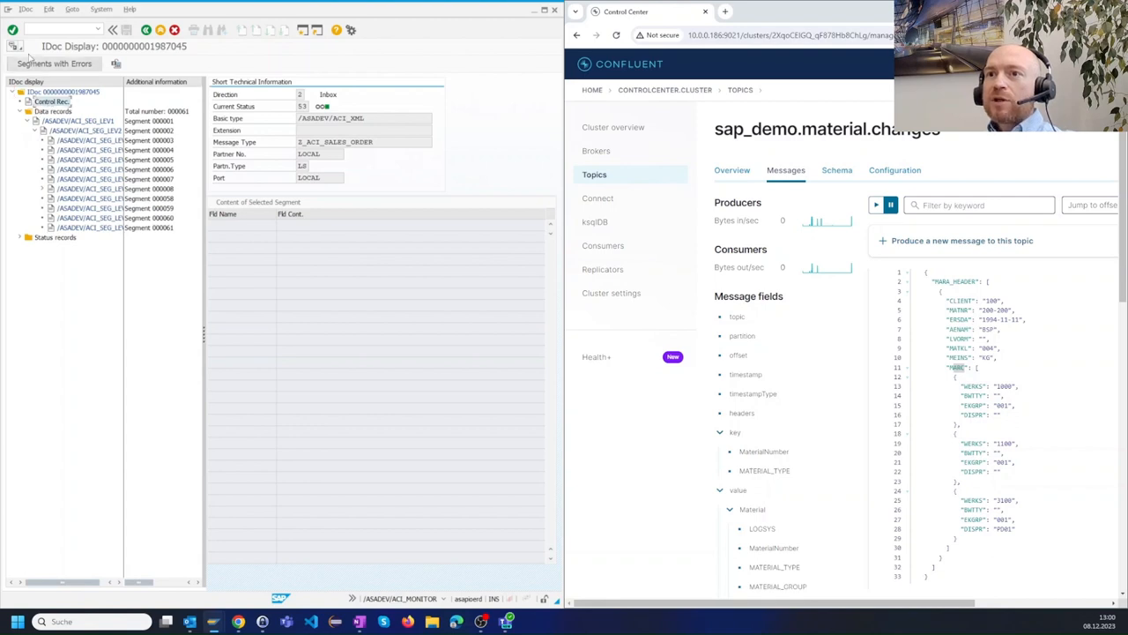
{"action": "left_click", "coordinate": [14, 46]}
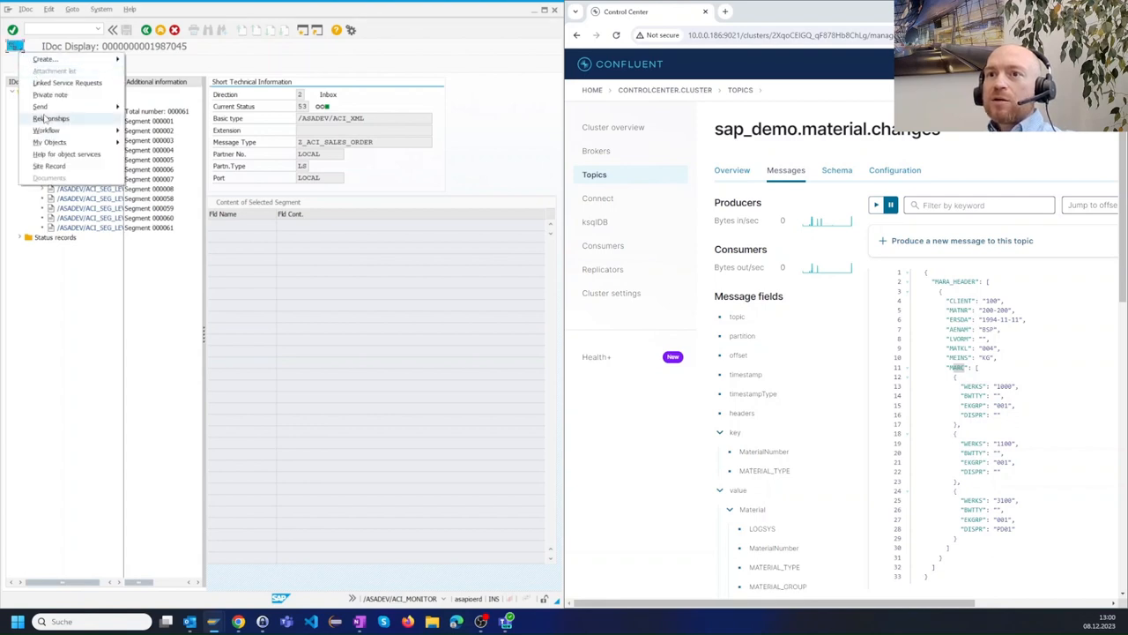
Step: Follow the IDoc's Relationships to display the created standard sales order 102240 with its pump item
{"action": "left_click", "coordinate": [52, 118]}
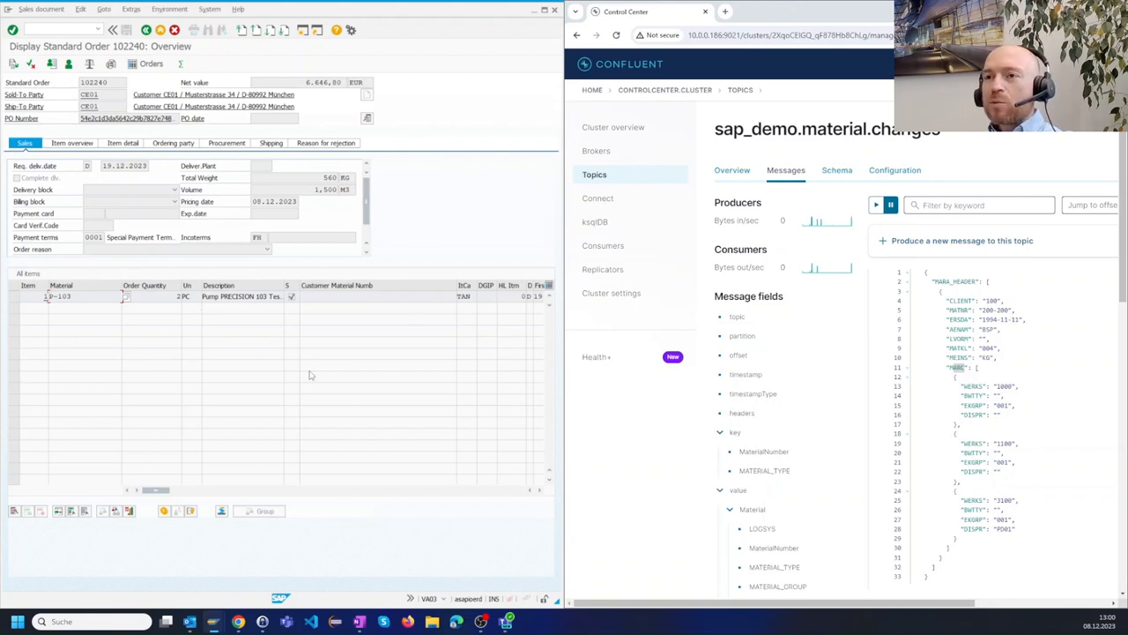
{"action": "mouse_move", "coordinate": [187, 262]}
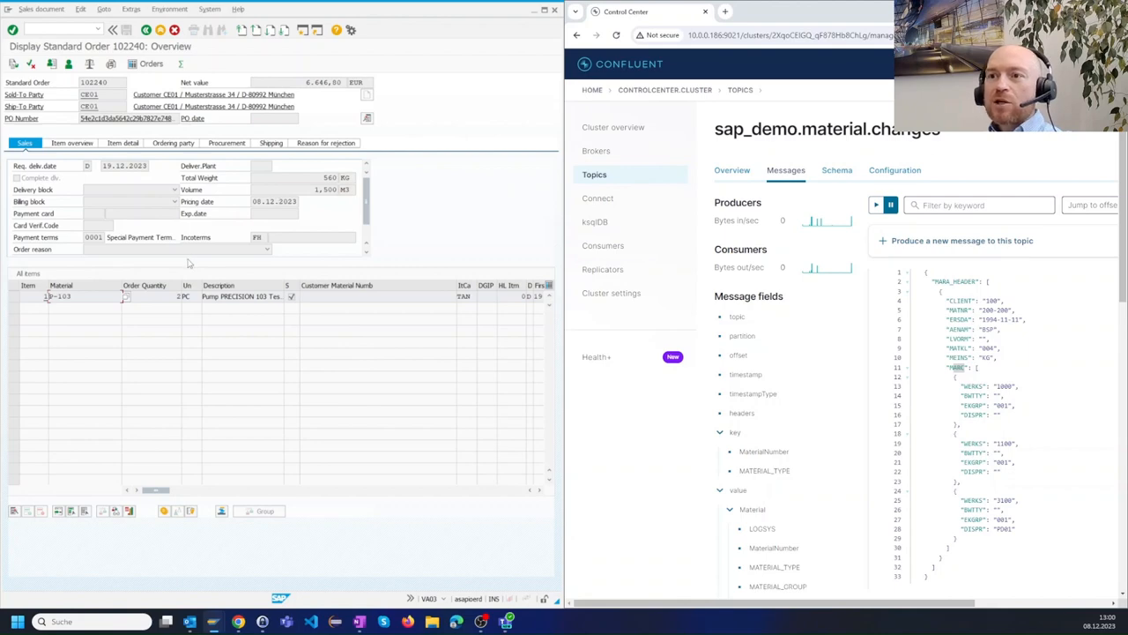